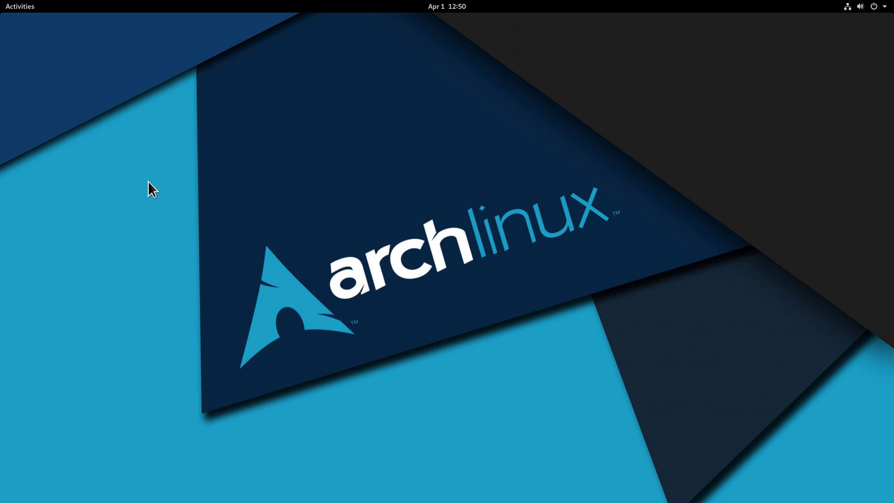
{"action": "mouse_move", "coordinate": [19, 12]}
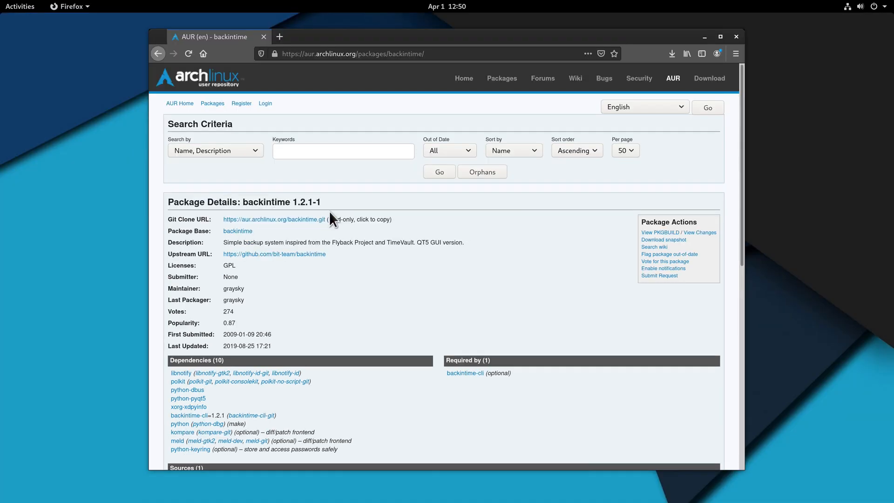
{"action": "mouse_move", "coordinate": [361, 206]}
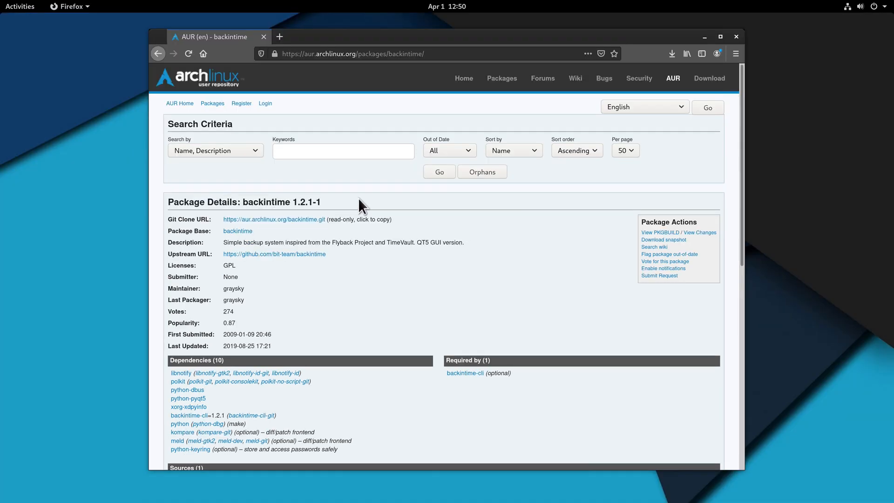
{"action": "mouse_move", "coordinate": [323, 253]}
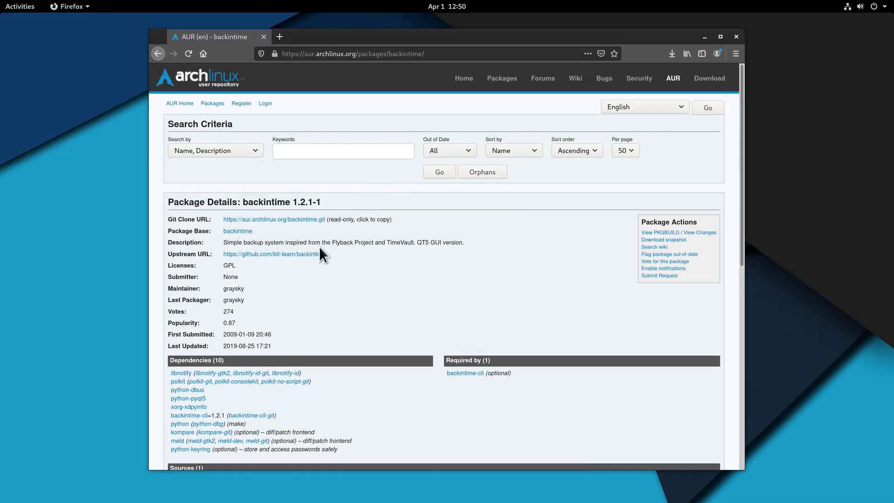
Copy the Git clone address from the AUR backintime 1.2.1-1 package page
{"action": "right_click", "coordinate": [274, 219]}
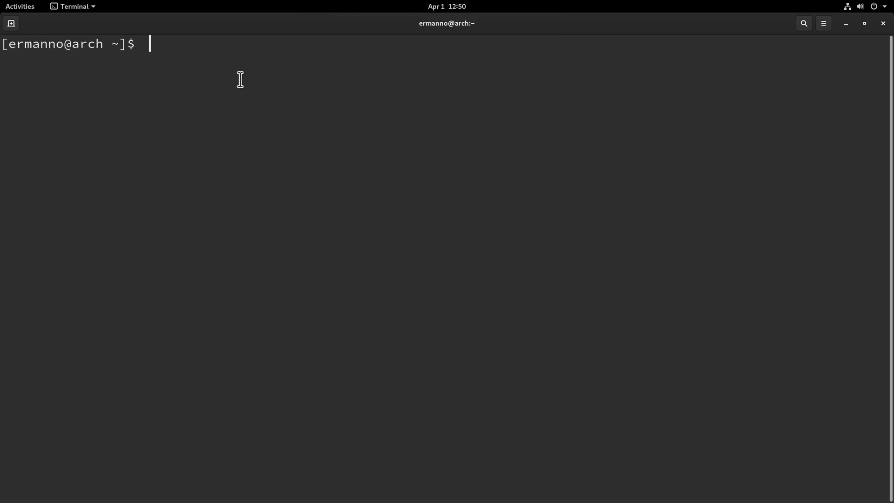
{"action": "type", "text": "git clone"}
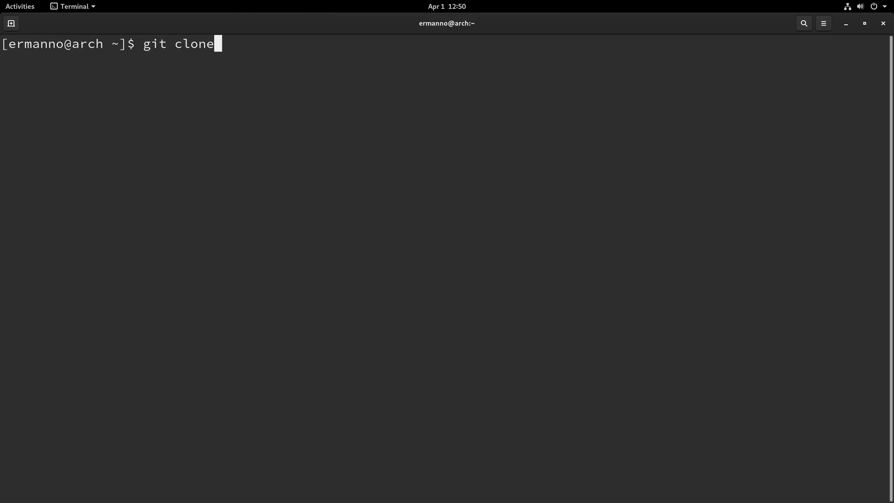
{"action": "type", "text": "https://aur.archlinux.org/backintime.git"}
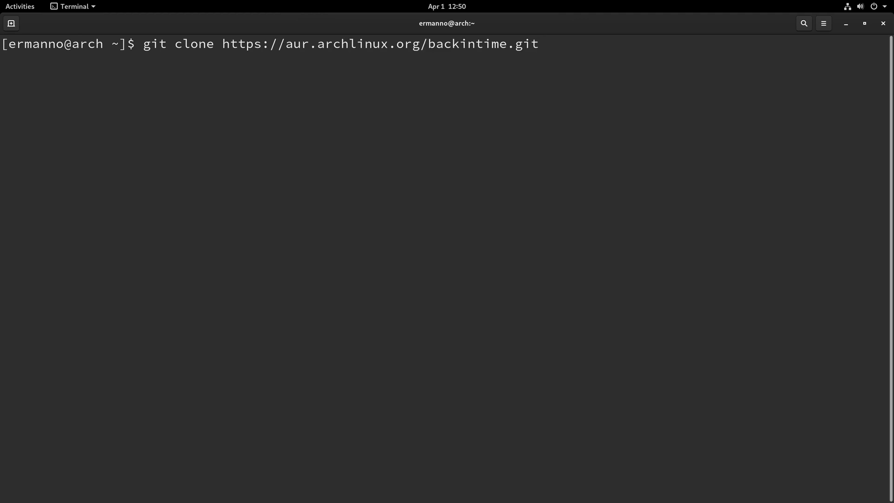
{"action": "key", "text": "Return"}
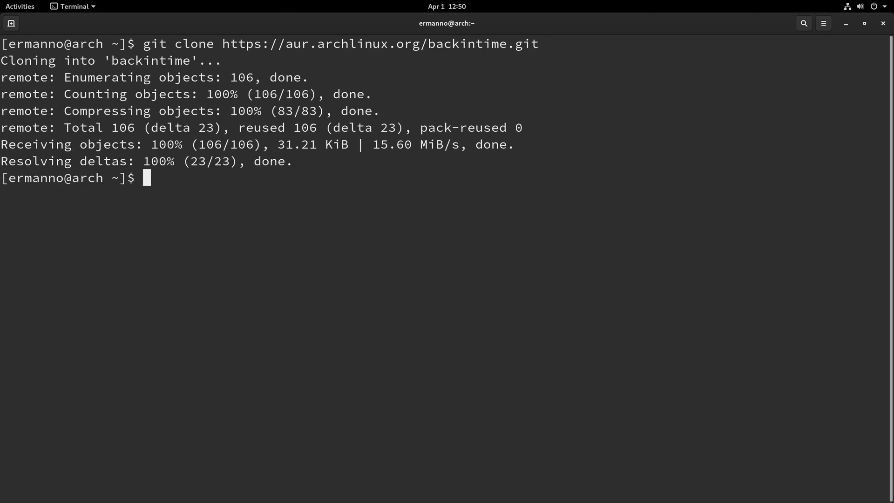
Enter the backintime folder and start makepkg -si PKGBUILD to build and install it
{"action": "type", "text": "cd backintime/"}
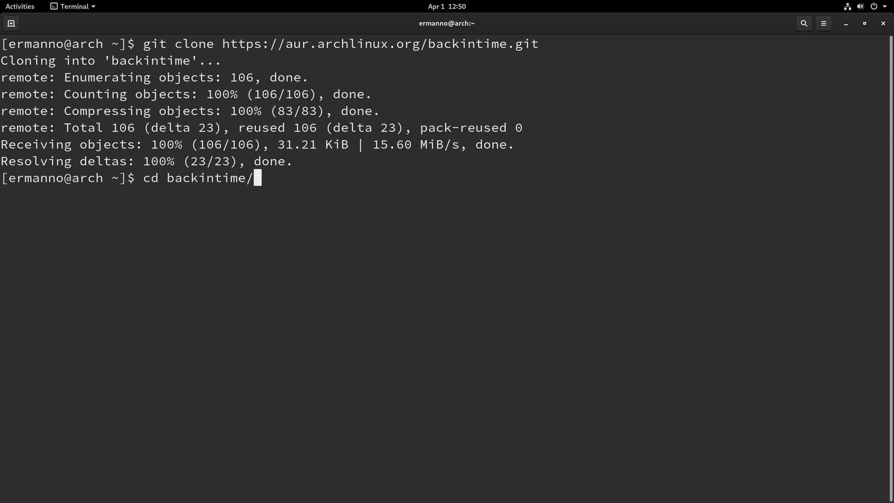
{"action": "key", "text": "Return"}
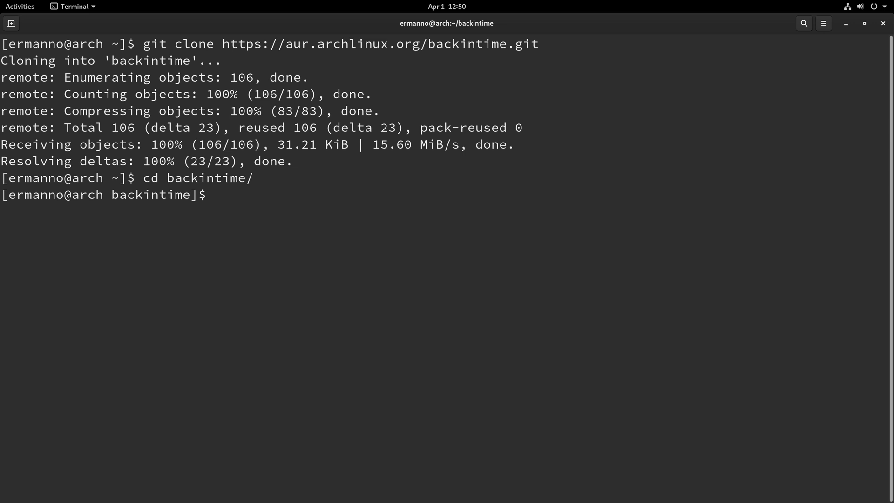
{"action": "type", "text": "makepkg"}
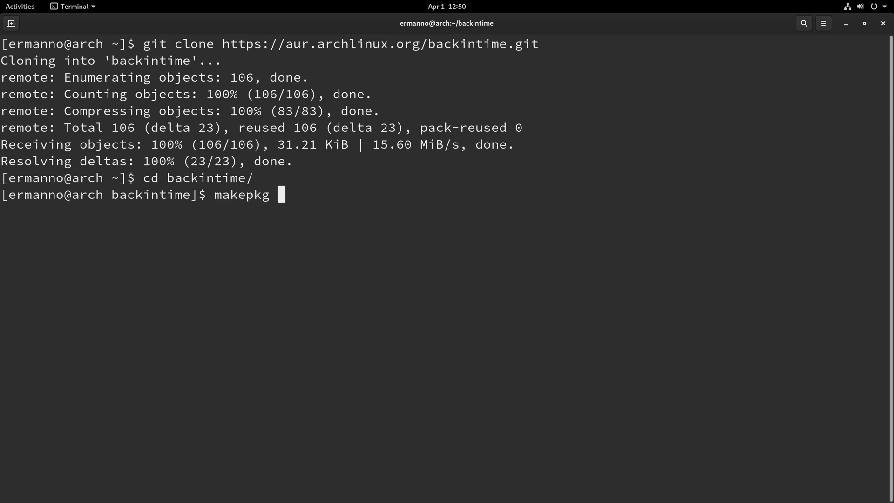
{"action": "type", "text": "-si"}
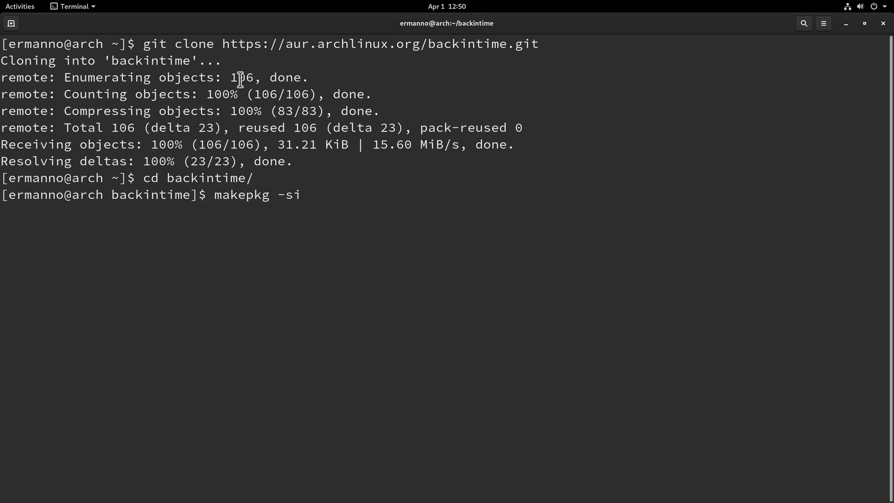
{"action": "type", "text": "PKGBUILD"}
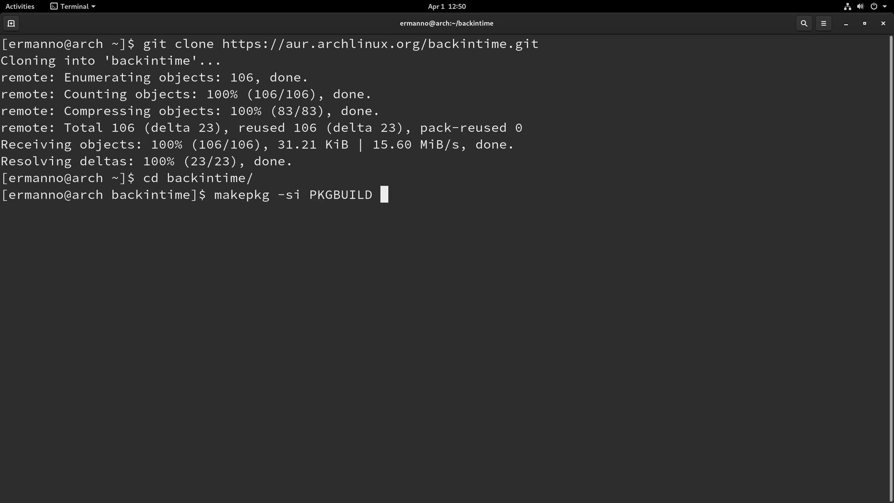
{"action": "key", "text": "Return"}
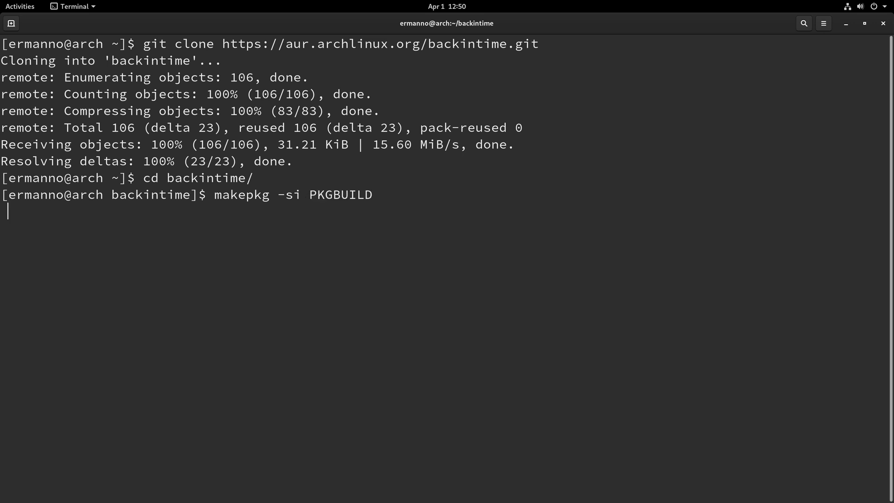
Confirm the install so pacman installs backintime with its python-pyqt5 dependency
{"action": "key", "text": "Return"}
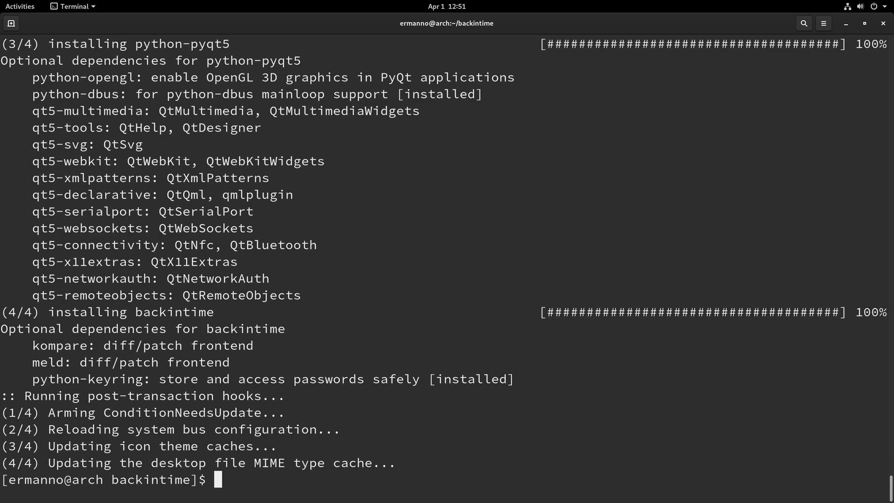
{"action": "mouse_move", "coordinate": [270, 90]}
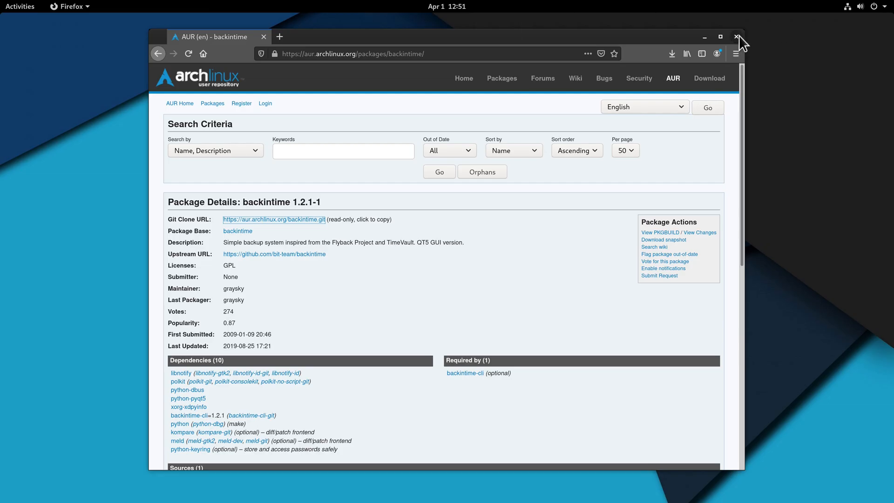
Close Firefox and launch Back In Time from the GNOME application search
{"action": "left_click", "coordinate": [738, 36]}
{"action": "type", "text": "back"}
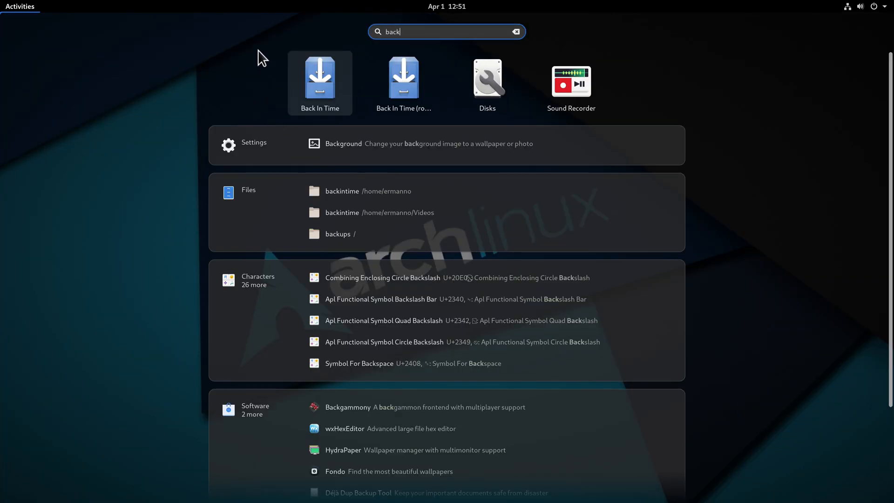
{"action": "mouse_move", "coordinate": [414, 118]}
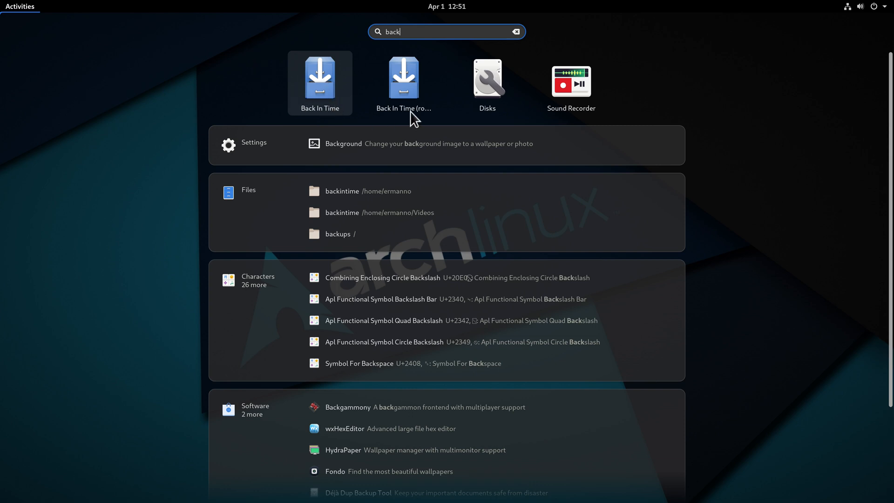
{"action": "mouse_move", "coordinate": [319, 83]}
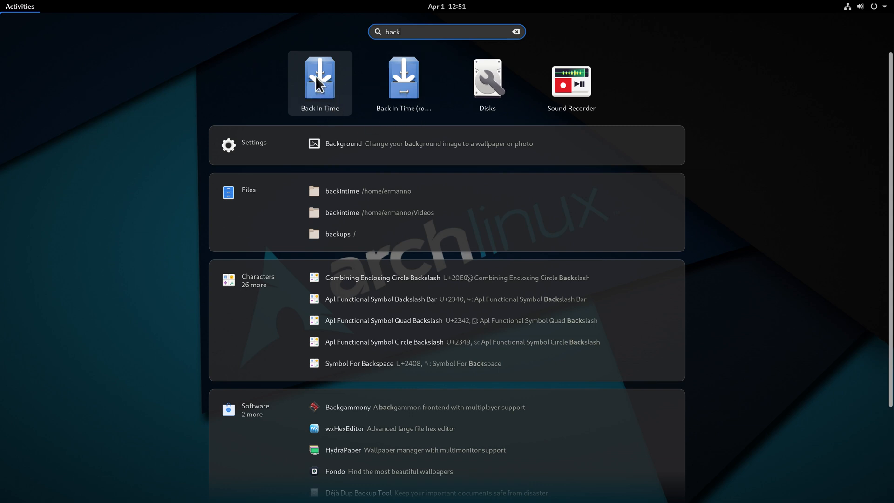
{"action": "left_click", "coordinate": [320, 78]}
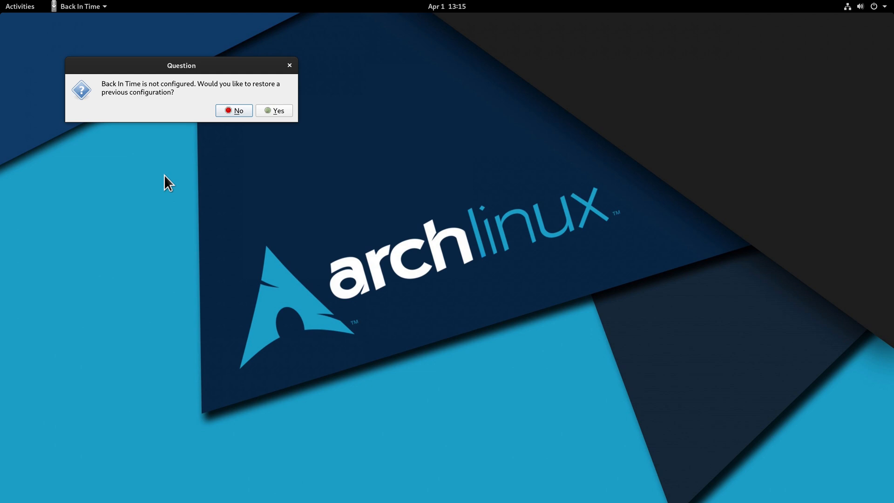
Decline restoring a previous configuration and centre the Main profile Settings window
{"action": "left_click", "coordinate": [234, 110]}
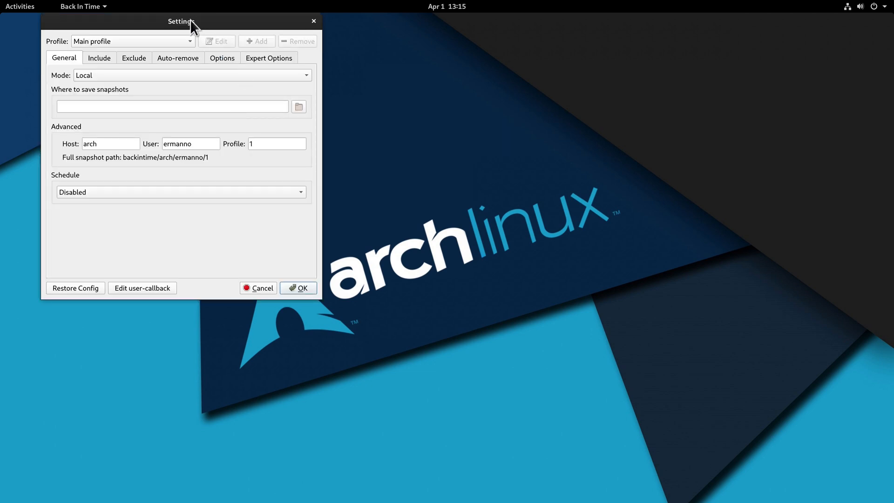
{"action": "left_click_drag", "start_coordinate": [181, 21], "coordinate": [373, 116]}
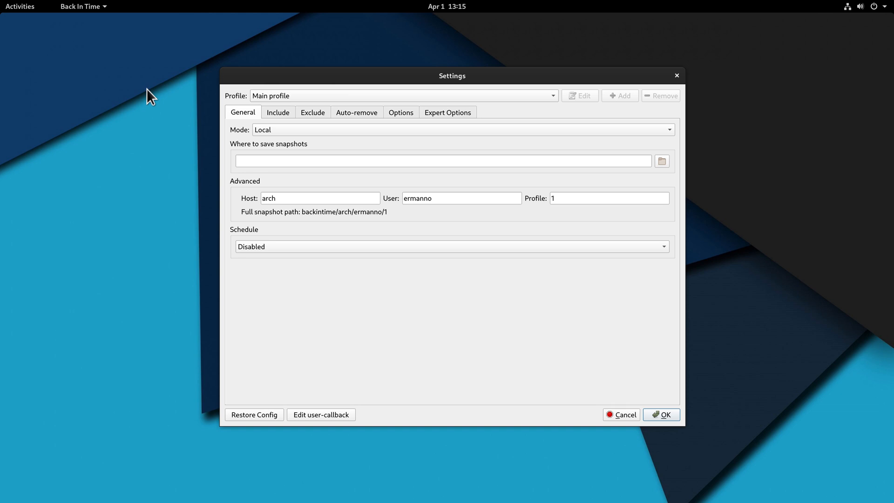
{"action": "mouse_move", "coordinate": [419, 98]}
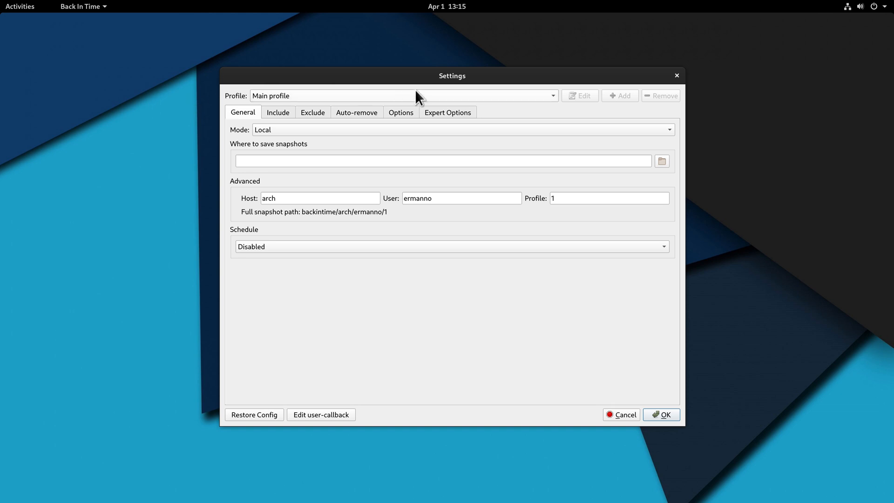
{"action": "mouse_move", "coordinate": [373, 110]}
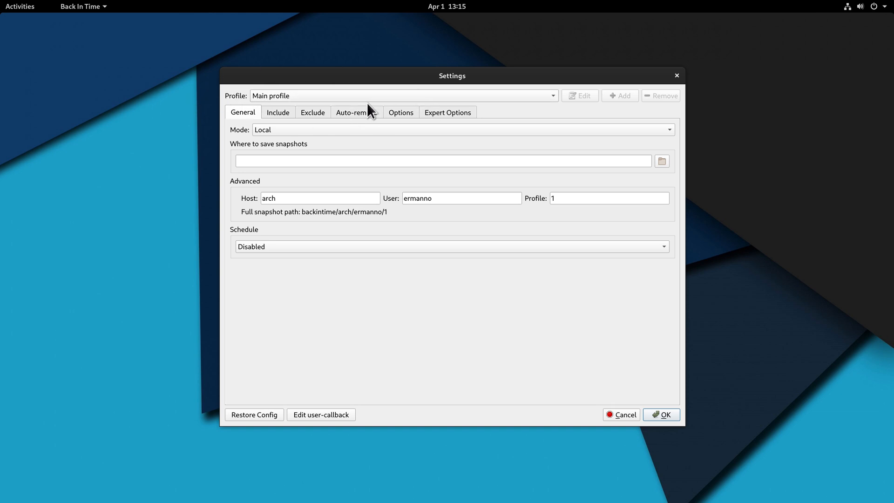
{"action": "mouse_move", "coordinate": [389, 103]}
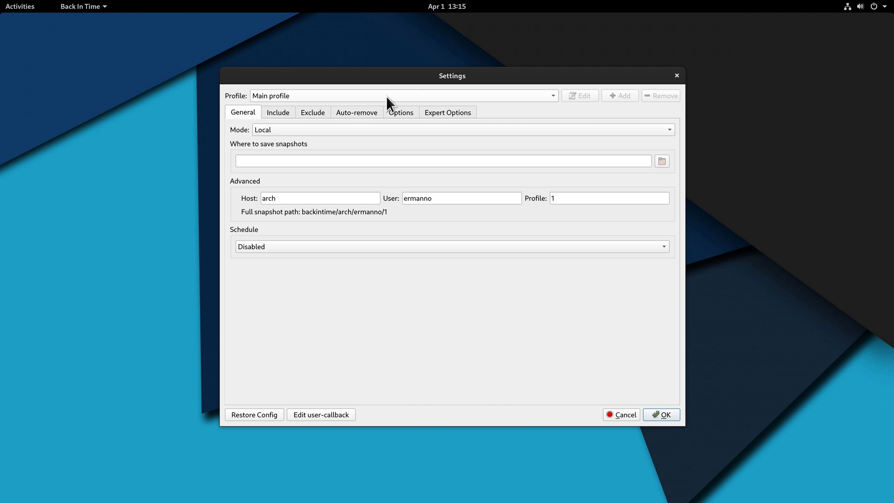
{"action": "mouse_move", "coordinate": [615, 100]}
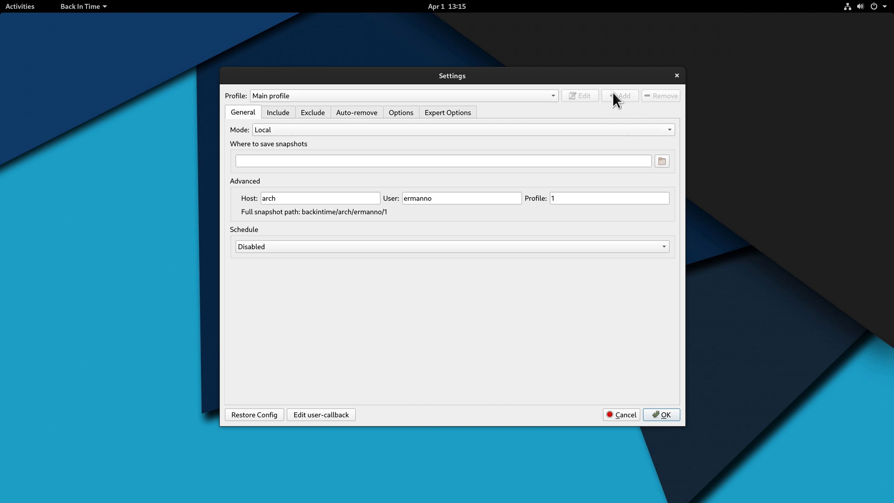
{"action": "mouse_move", "coordinate": [502, 118]}
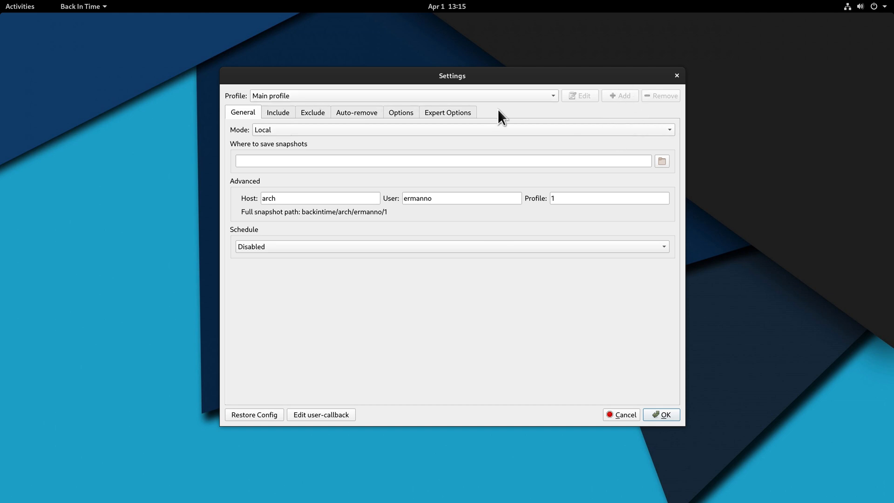
{"action": "mouse_move", "coordinate": [308, 103]}
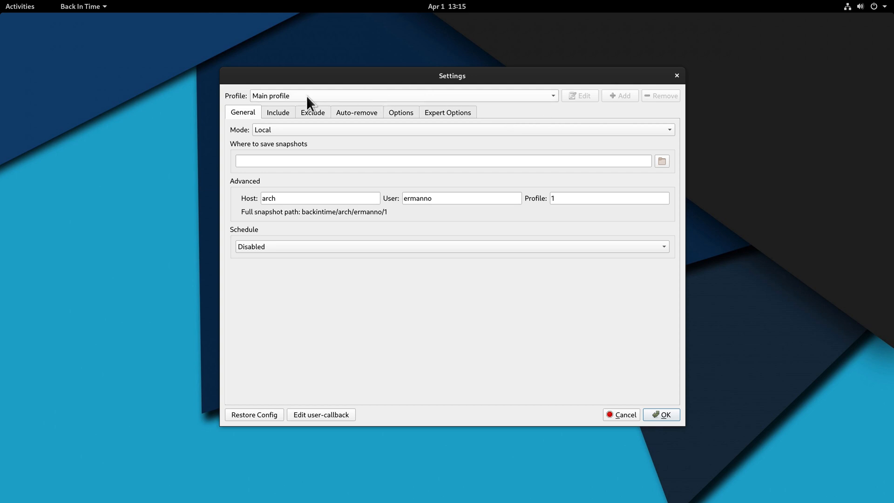
{"action": "mouse_move", "coordinate": [235, 149]}
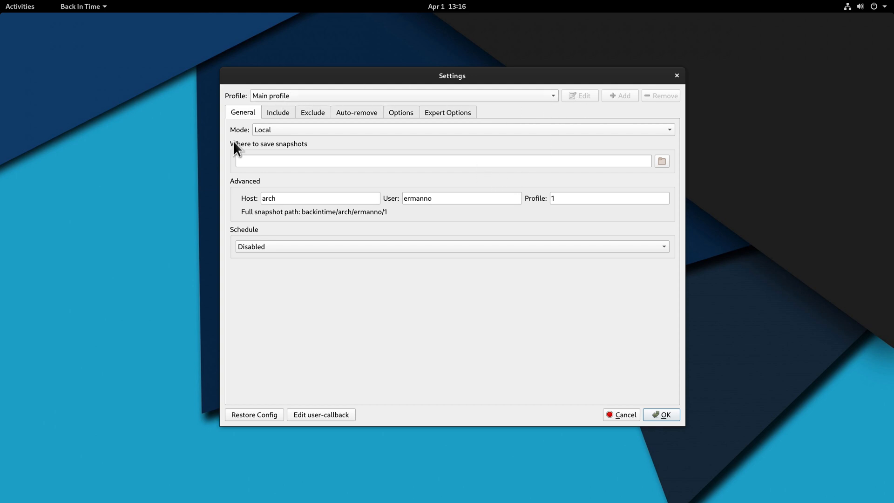
{"action": "mouse_move", "coordinate": [239, 142]}
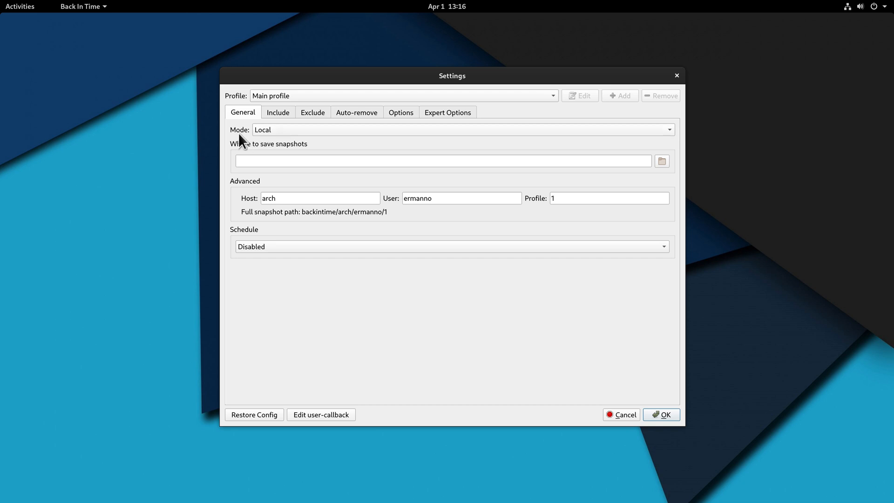
{"action": "mouse_move", "coordinate": [316, 139]}
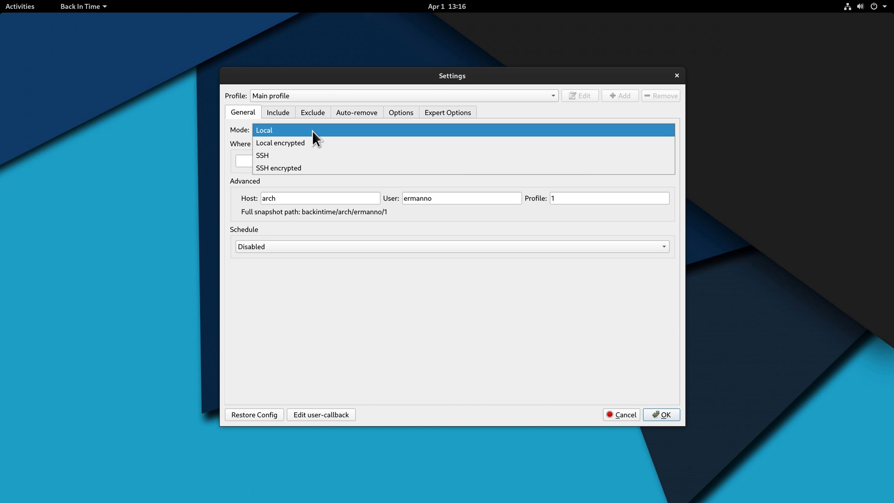
{"action": "left_click", "coordinate": [263, 130]}
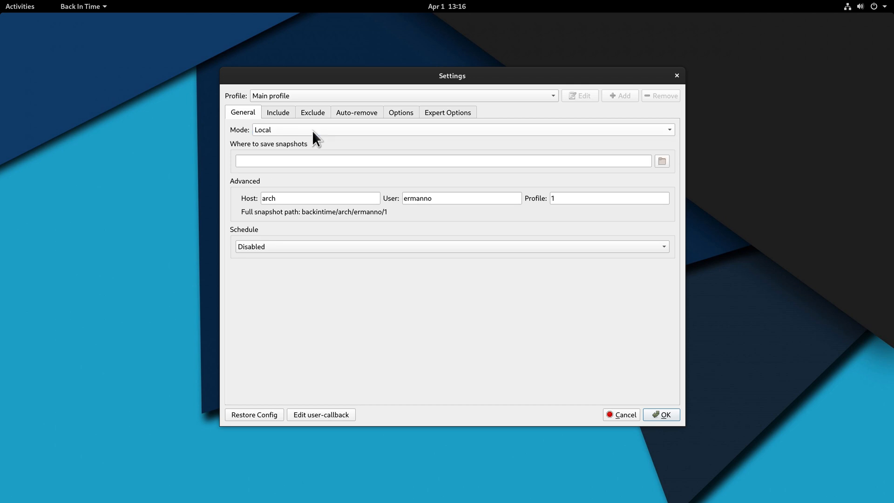
{"action": "mouse_move", "coordinate": [253, 158]}
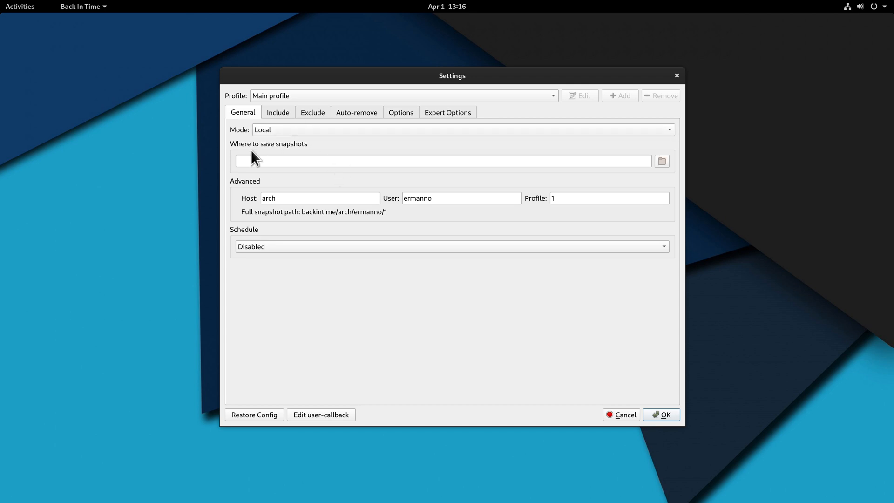
{"action": "mouse_move", "coordinate": [389, 158]}
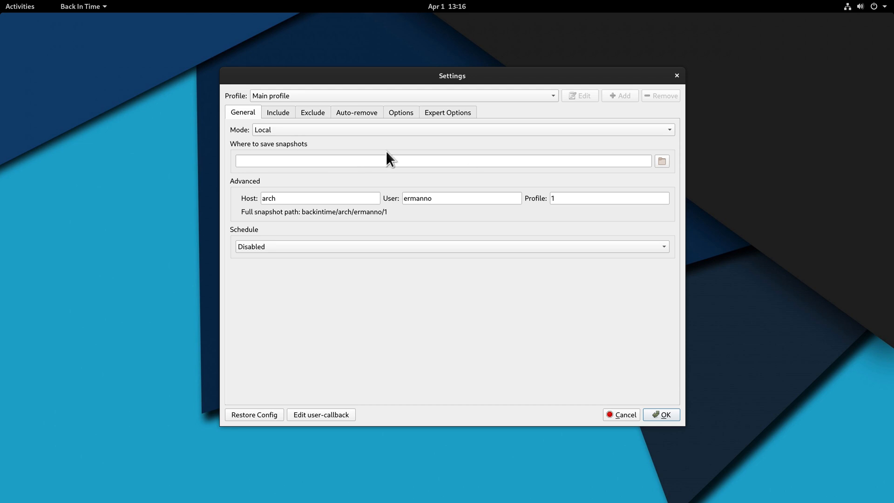
Choose /backups at the file system root as the folder where snapshots are saved
{"action": "left_click", "coordinate": [662, 161]}
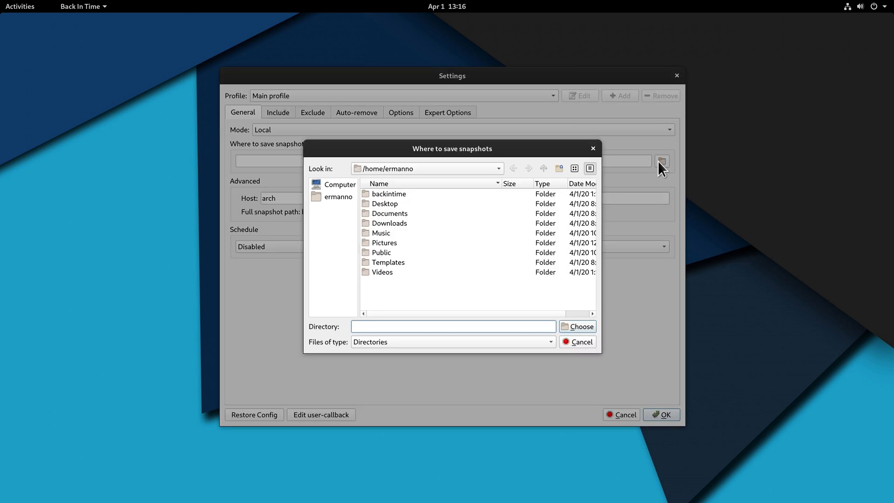
{"action": "left_click", "coordinate": [339, 184]}
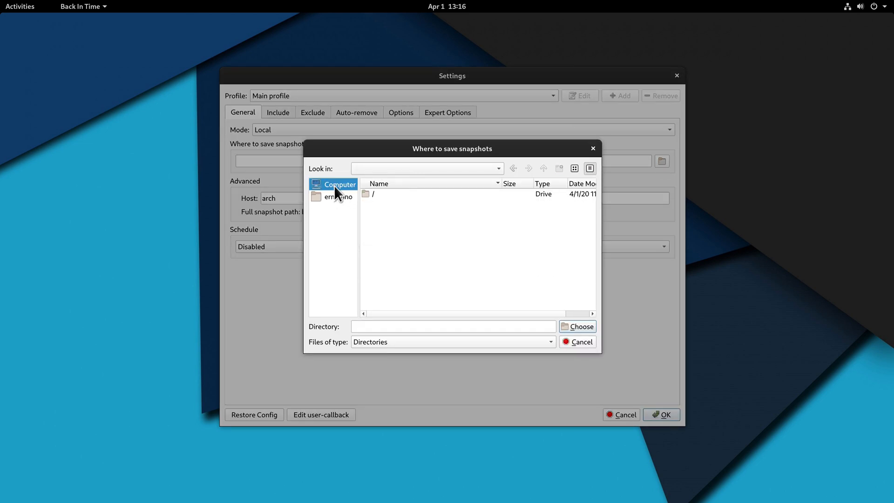
{"action": "double_click", "coordinate": [372, 194]}
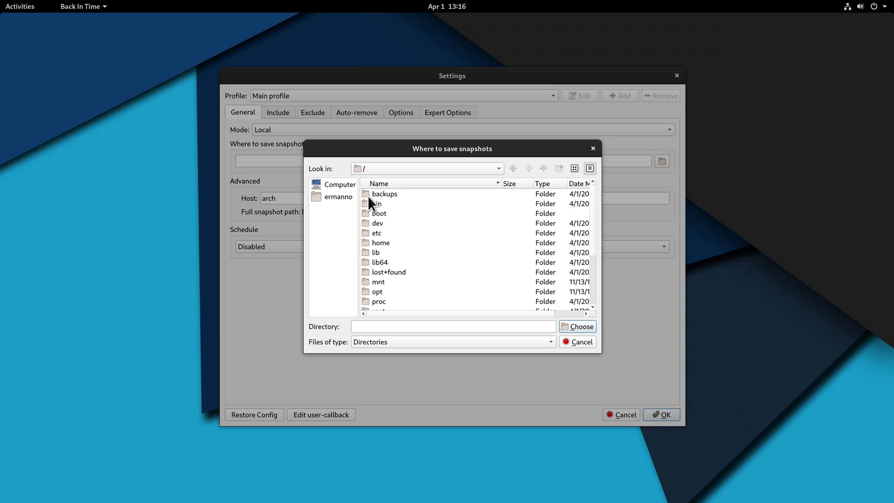
{"action": "mouse_move", "coordinate": [393, 202]}
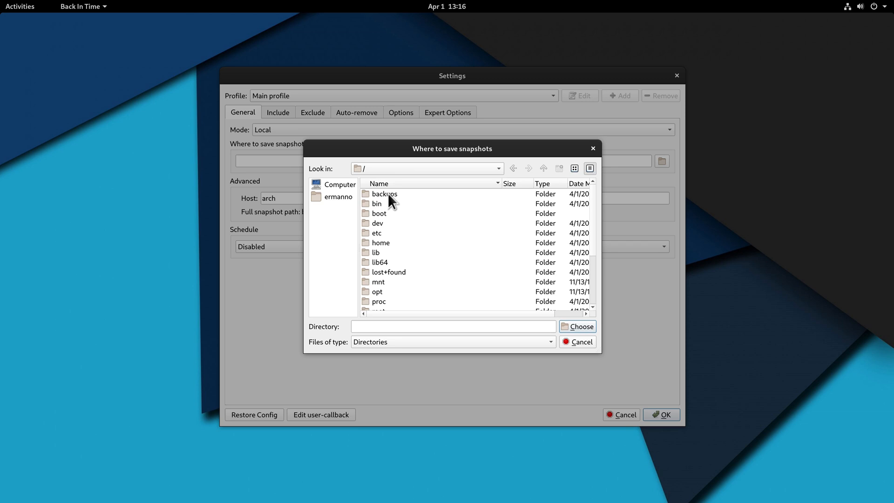
{"action": "left_click", "coordinate": [385, 194]}
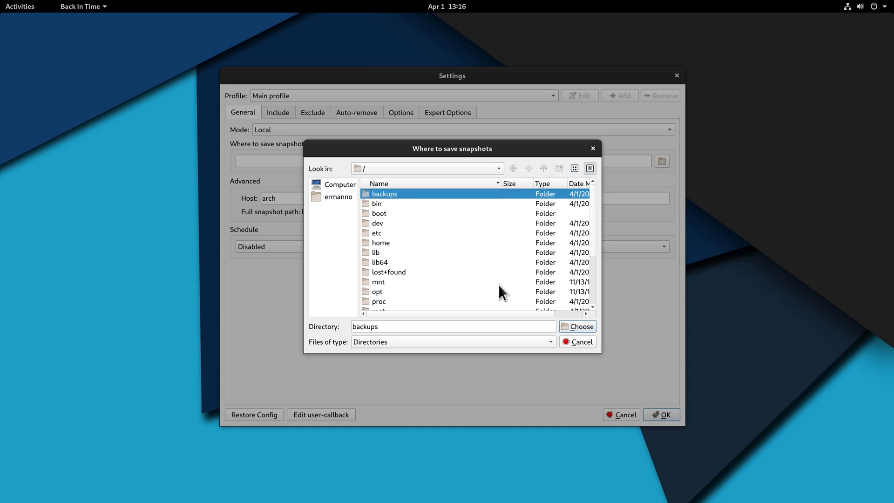
{"action": "left_click", "coordinate": [577, 326]}
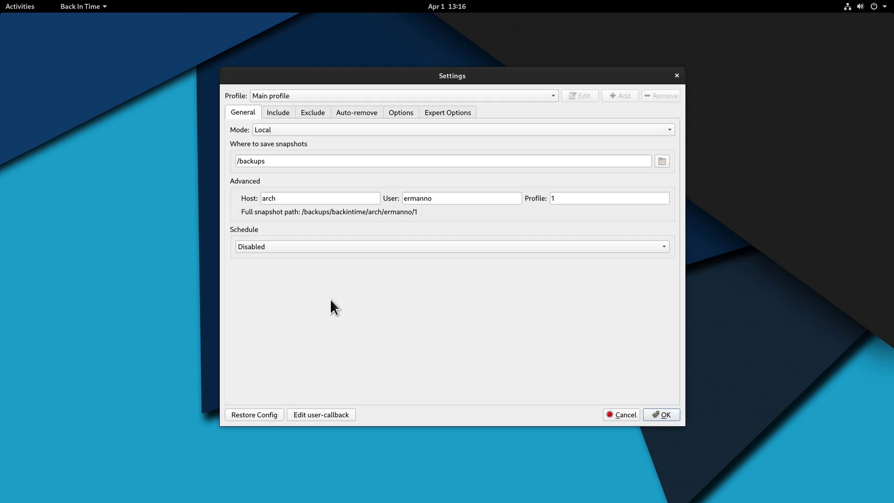
{"action": "mouse_move", "coordinate": [356, 228]}
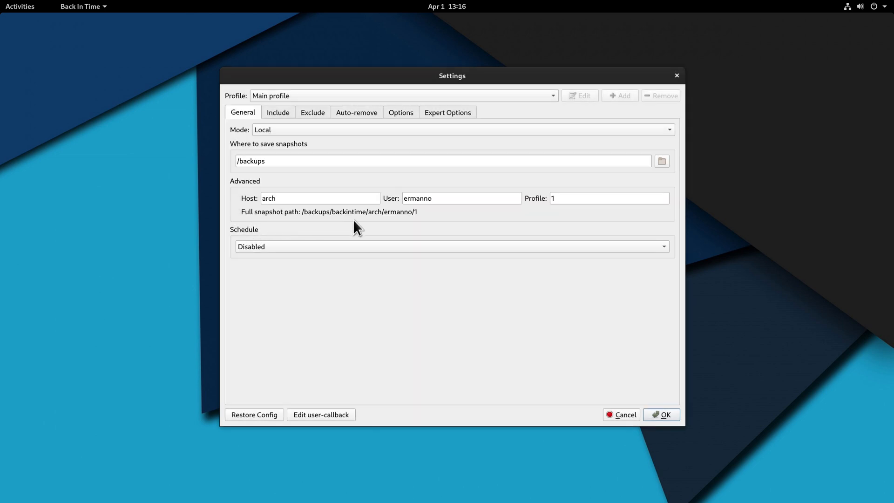
{"action": "mouse_move", "coordinate": [283, 291]}
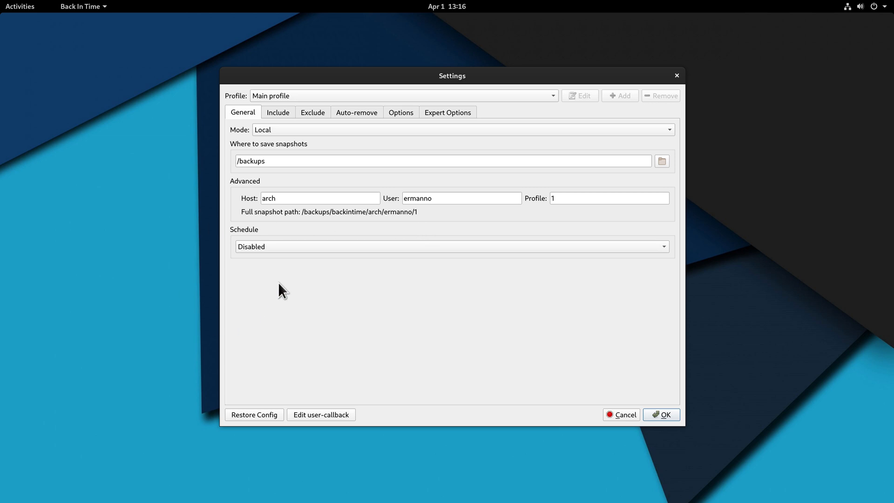
{"action": "mouse_move", "coordinate": [378, 293]}
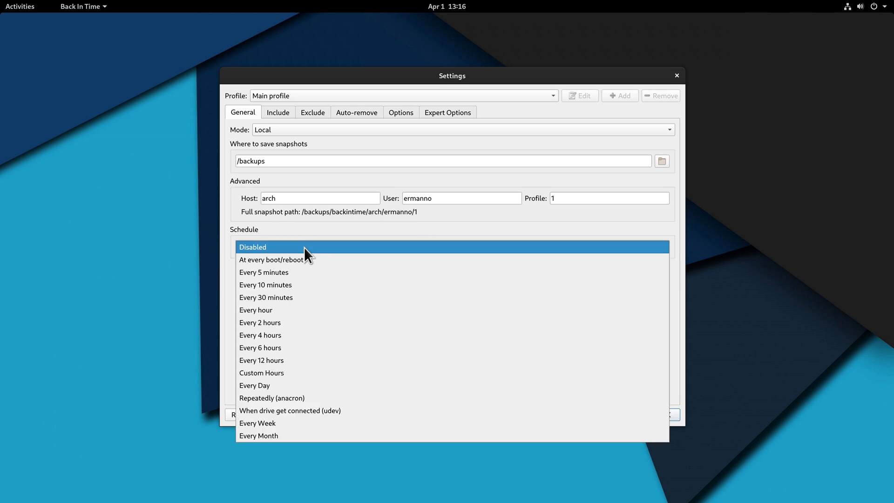
{"action": "mouse_move", "coordinate": [254, 385]}
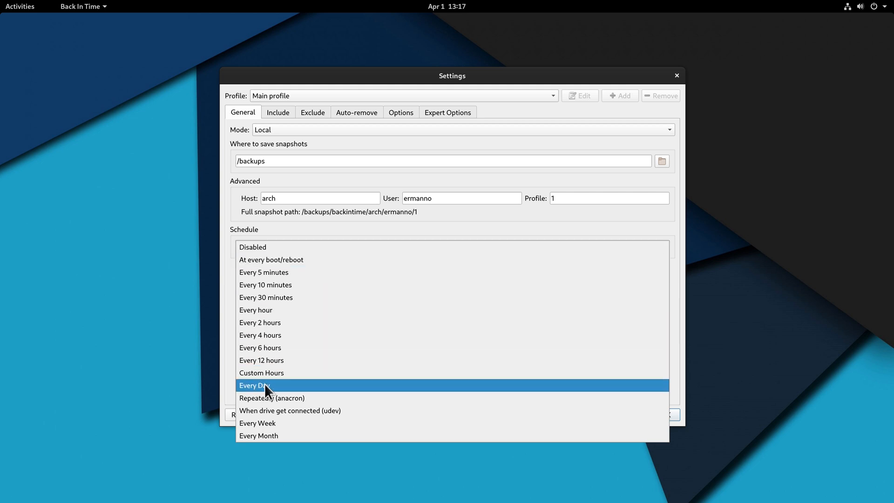
Schedule snapshots Every Day, keeping the 13:00 hour
{"action": "left_click", "coordinate": [253, 385]}
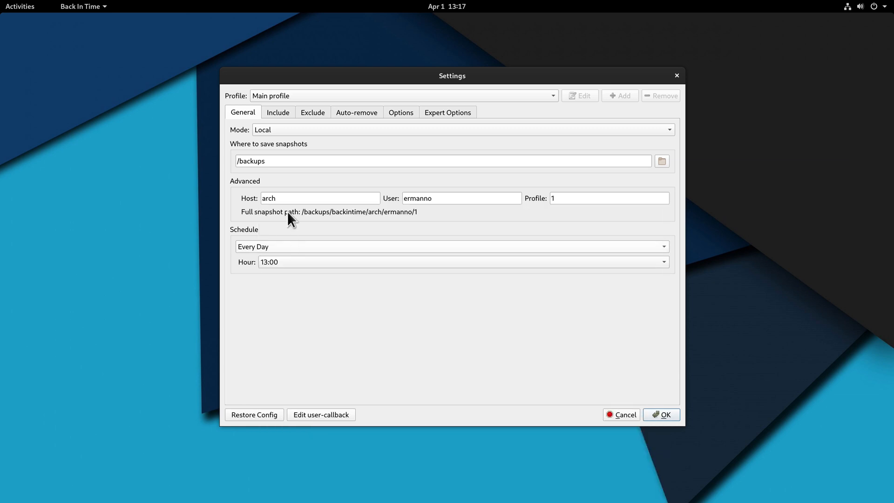
{"action": "mouse_move", "coordinate": [280, 118]}
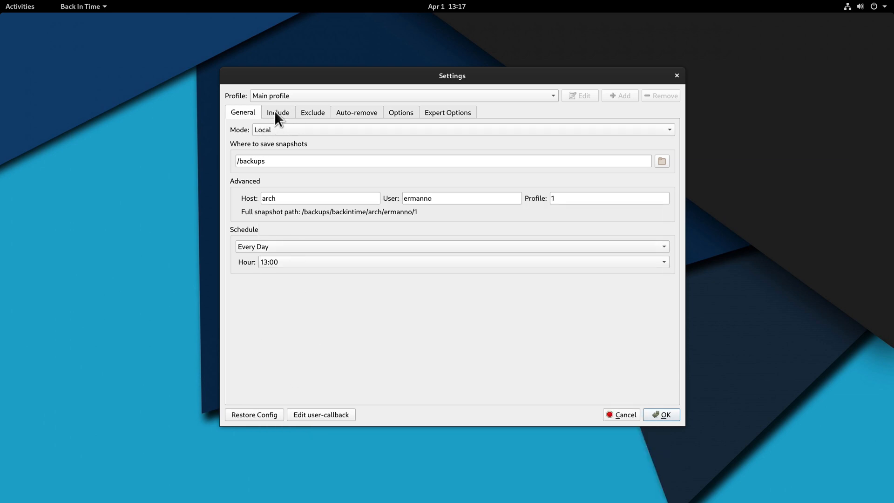
Add the /home/ermanno home folder to the Include list of folders to back up
{"action": "left_click", "coordinate": [279, 113]}
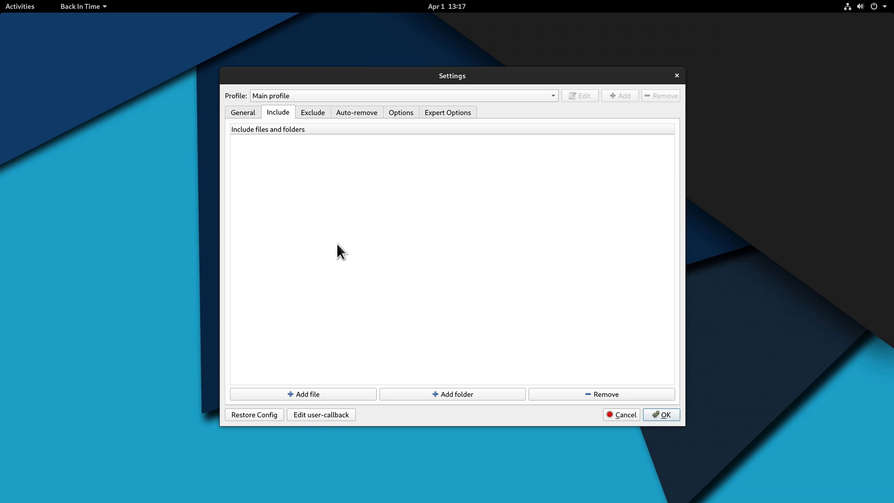
{"action": "mouse_move", "coordinate": [399, 218]}
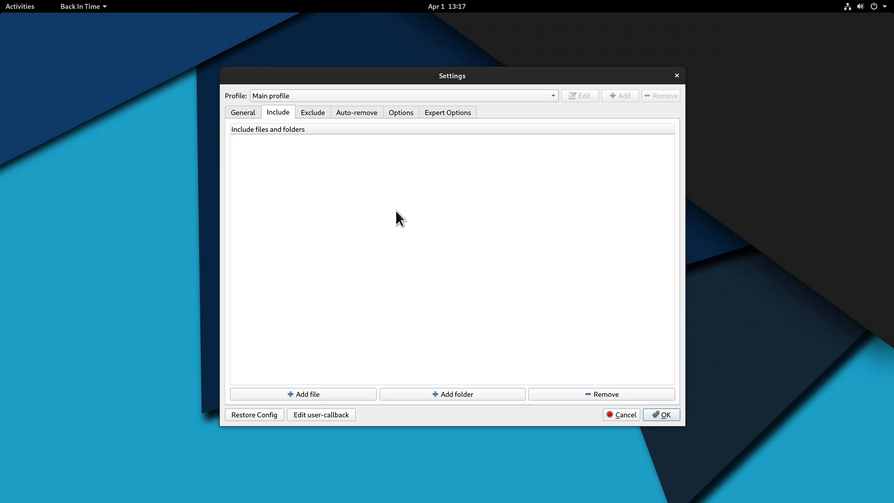
{"action": "mouse_move", "coordinate": [385, 214]}
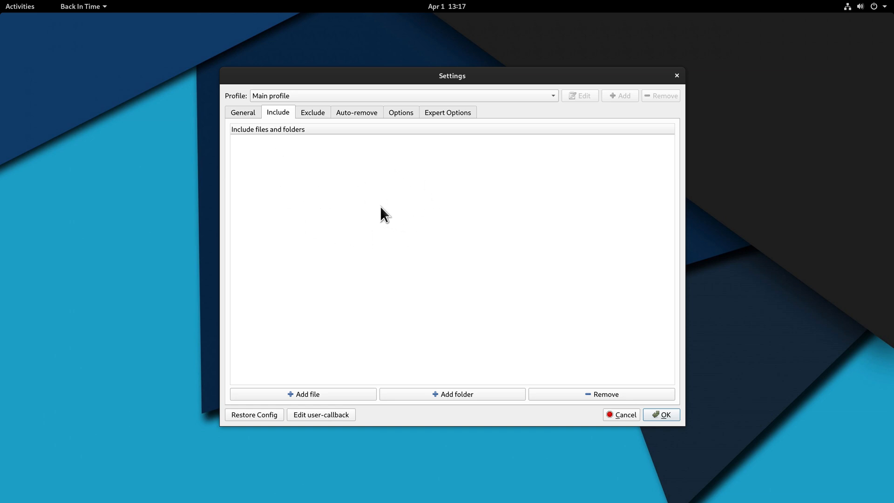
{"action": "mouse_move", "coordinate": [430, 400]}
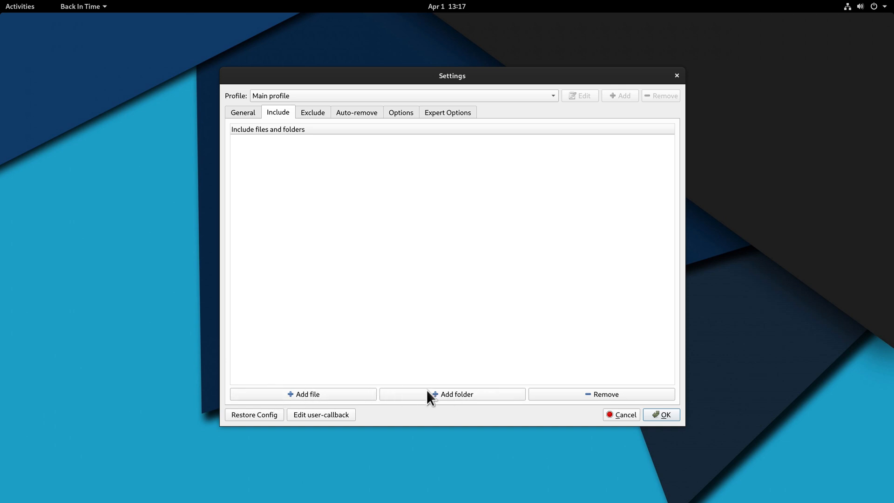
{"action": "mouse_move", "coordinate": [441, 401]}
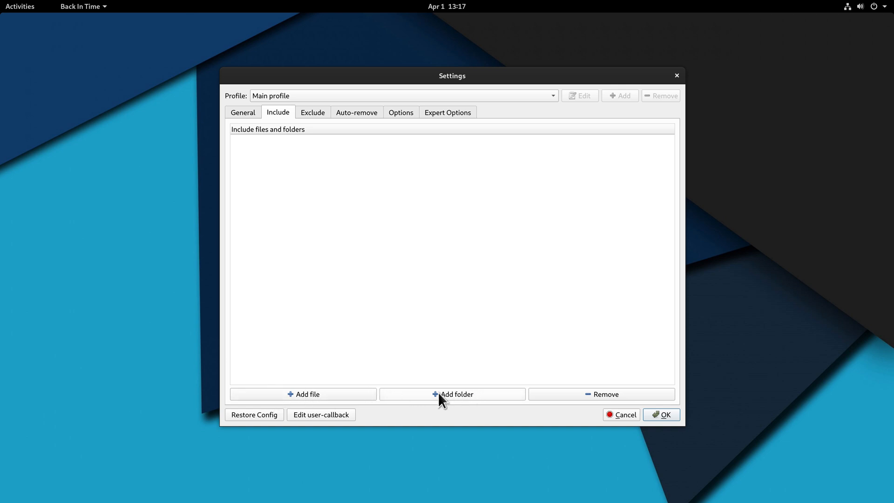
{"action": "left_click", "coordinate": [452, 394]}
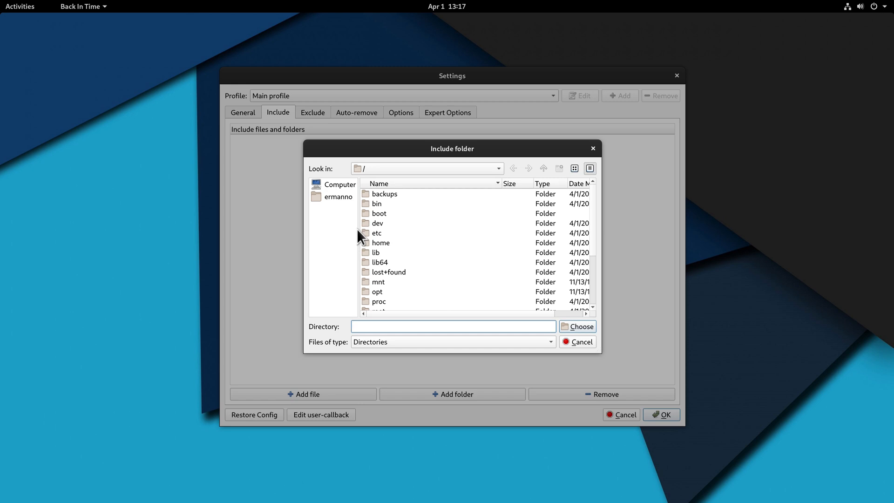
{"action": "mouse_move", "coordinate": [332, 198]}
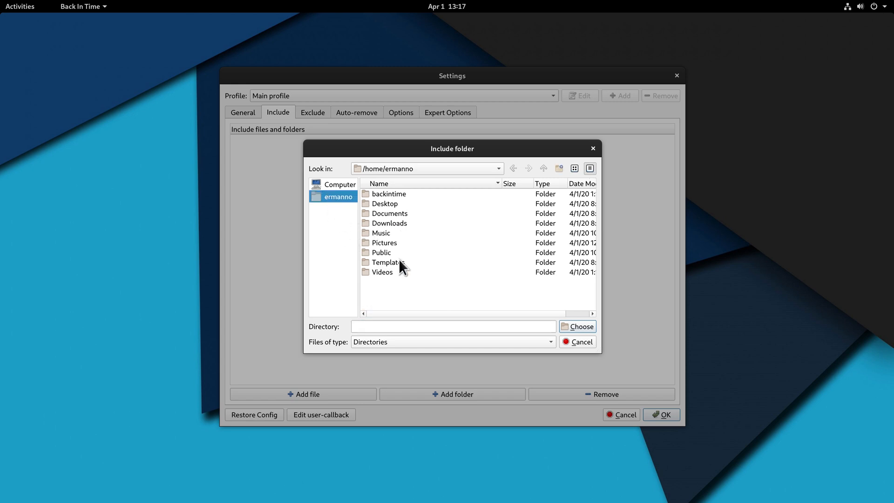
{"action": "mouse_move", "coordinate": [398, 290]}
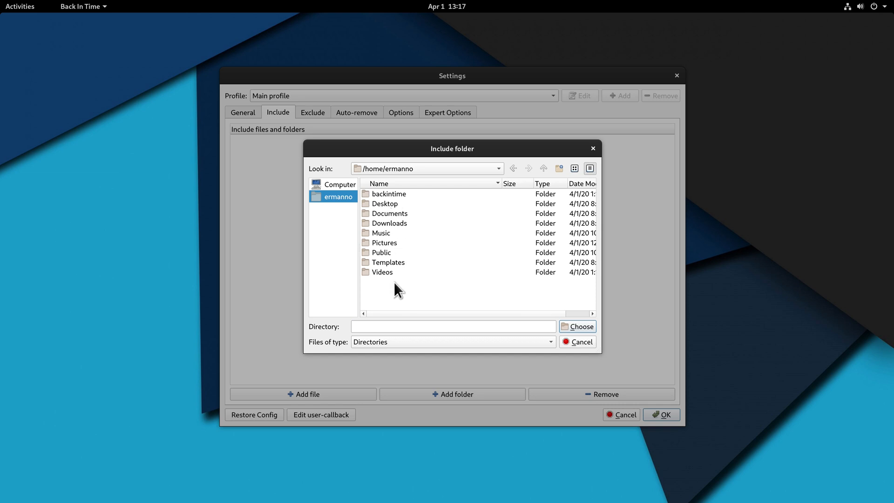
{"action": "mouse_move", "coordinate": [335, 202]}
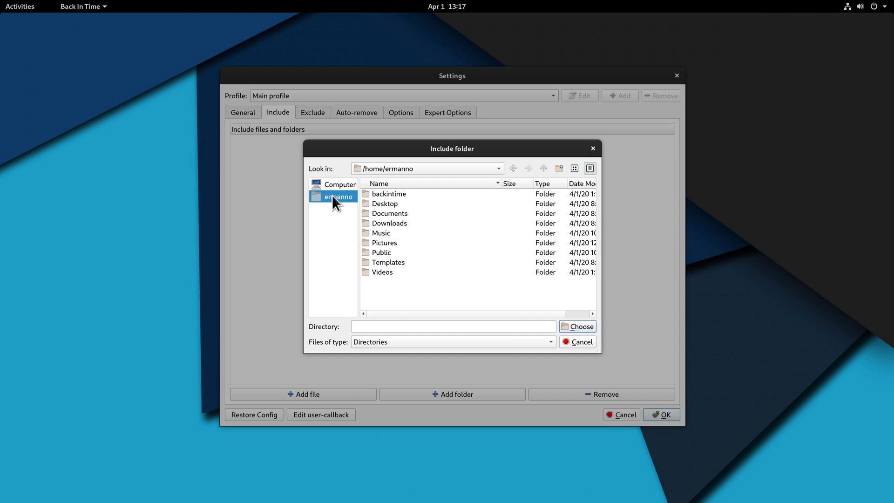
{"action": "mouse_move", "coordinate": [477, 230]}
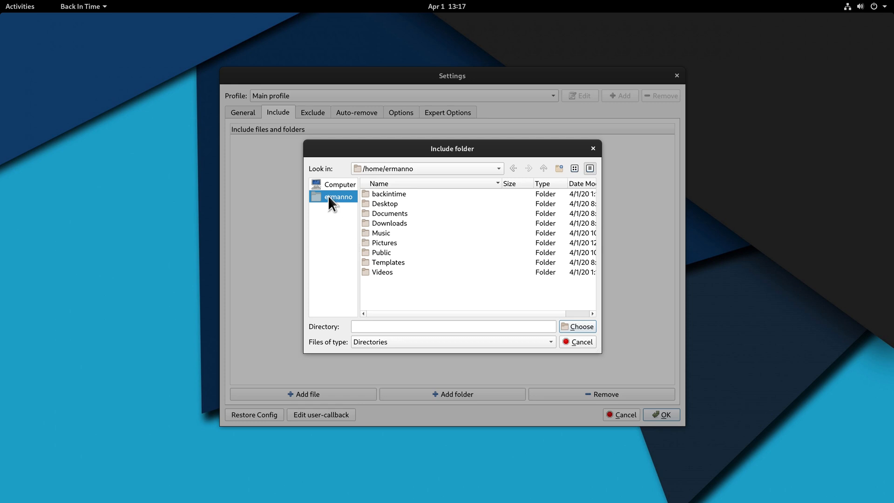
{"action": "left_click", "coordinate": [578, 326]}
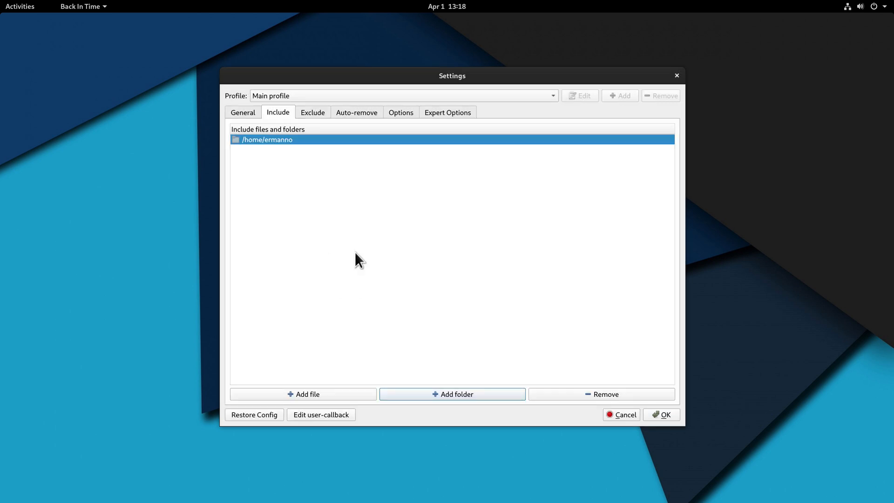
Review the default exclude patterns such as .gvfs, .cache/*, /proc/* and /tmp/*
{"action": "left_click", "coordinate": [313, 112]}
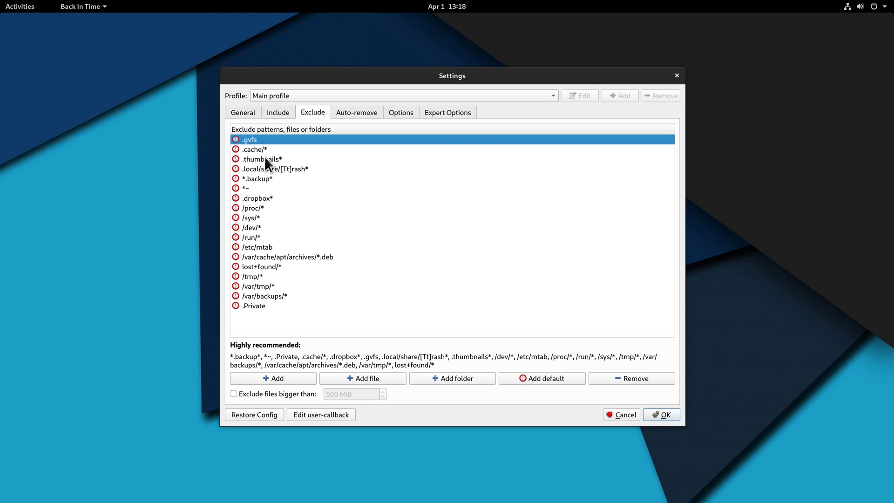
{"action": "mouse_move", "coordinate": [251, 309]}
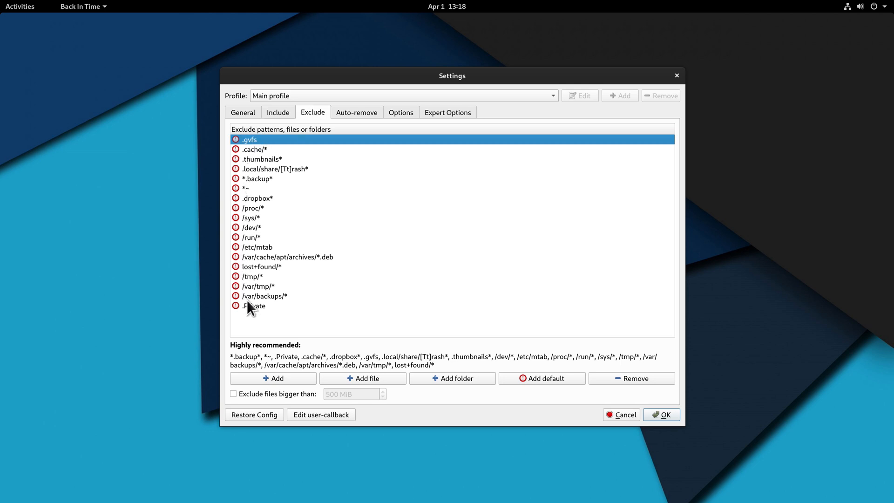
{"action": "mouse_move", "coordinate": [323, 330]}
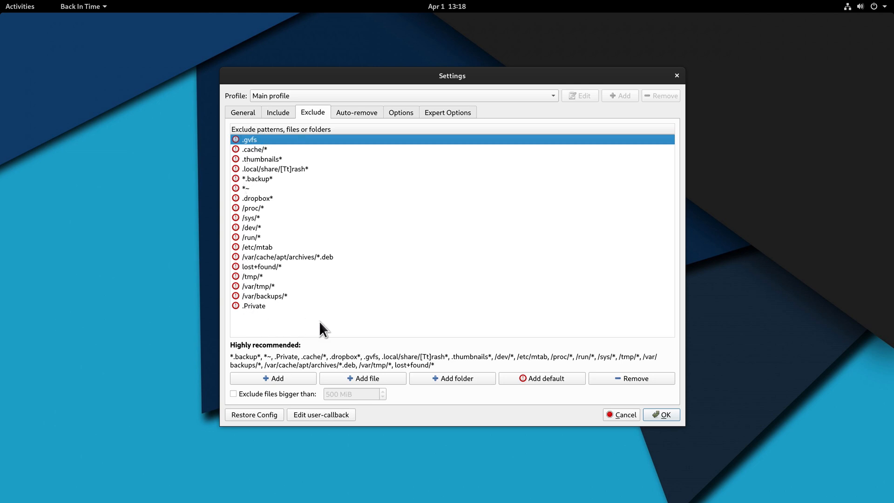
{"action": "mouse_move", "coordinate": [369, 117]}
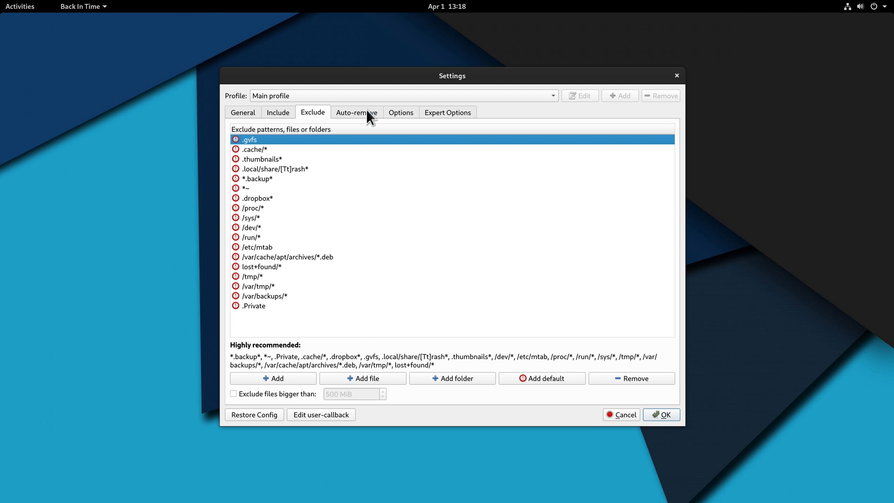
On Auto-remove enable Smart remove and disable the Older-than-10-years rule, then show Options
{"action": "left_click", "coordinate": [357, 112]}
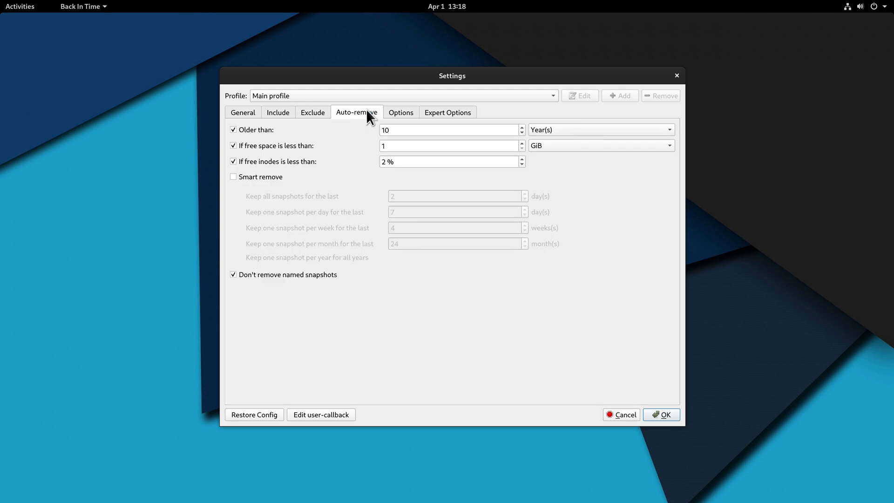
{"action": "mouse_move", "coordinate": [339, 144]}
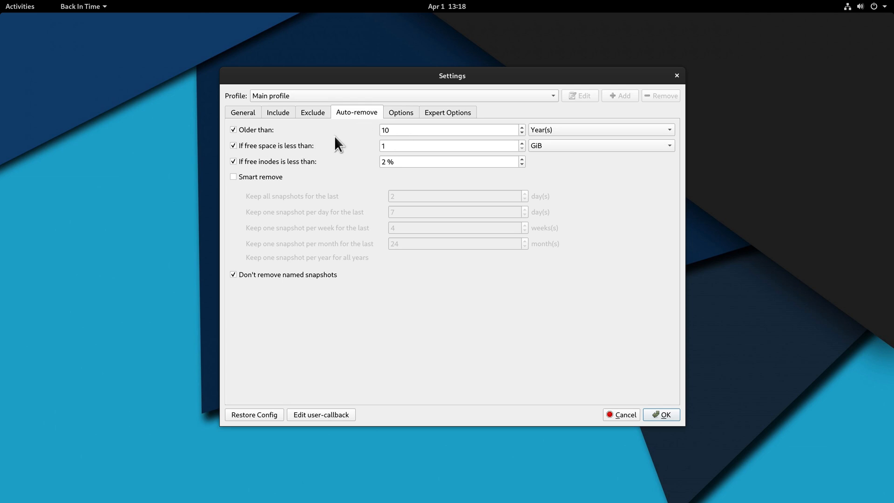
{"action": "mouse_move", "coordinate": [600, 139]}
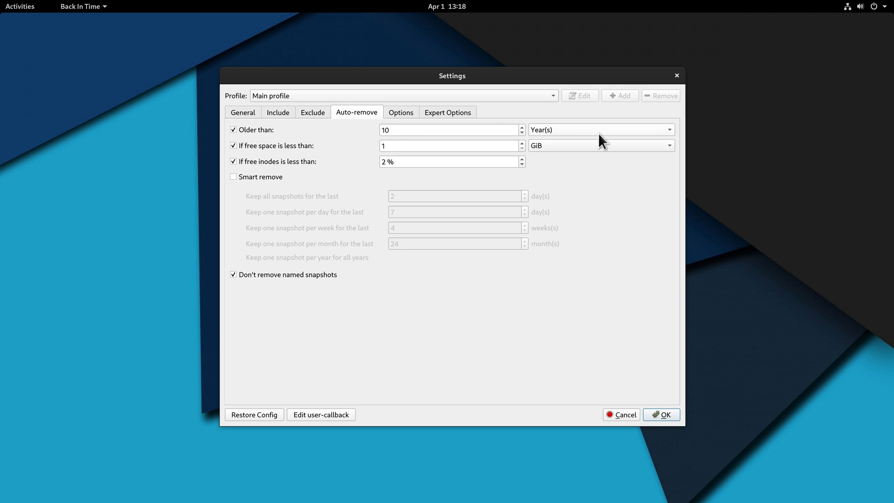
{"action": "mouse_move", "coordinate": [510, 162]}
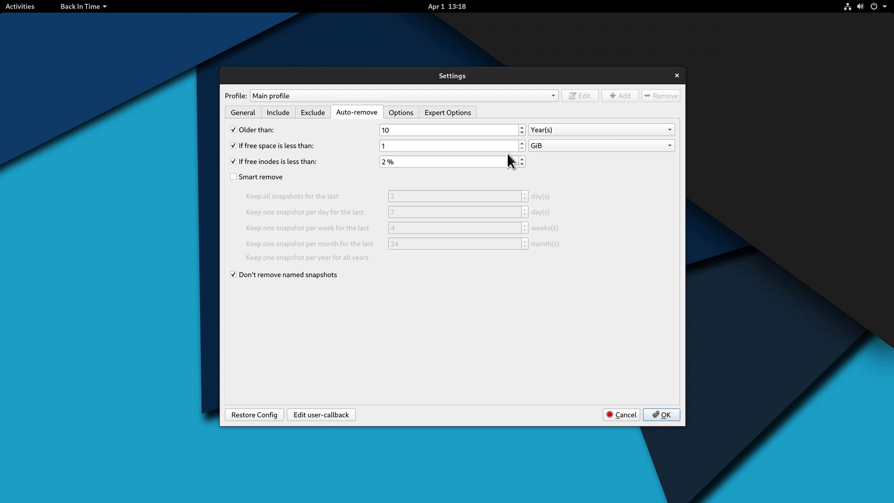
{"action": "mouse_move", "coordinate": [566, 159]}
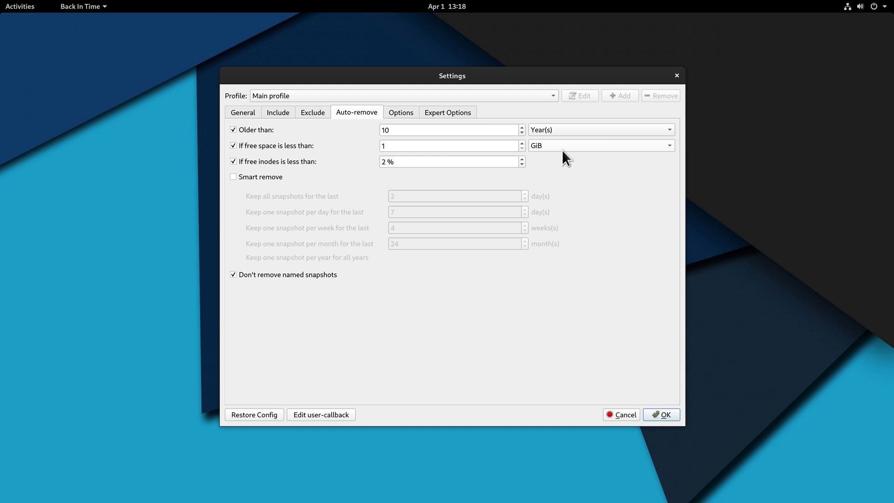
{"action": "mouse_move", "coordinate": [361, 182]}
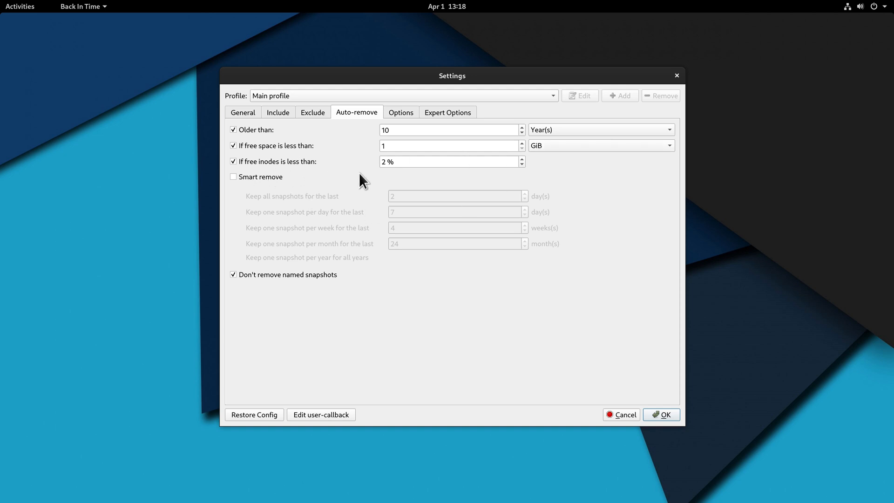
{"action": "mouse_move", "coordinate": [215, 212]}
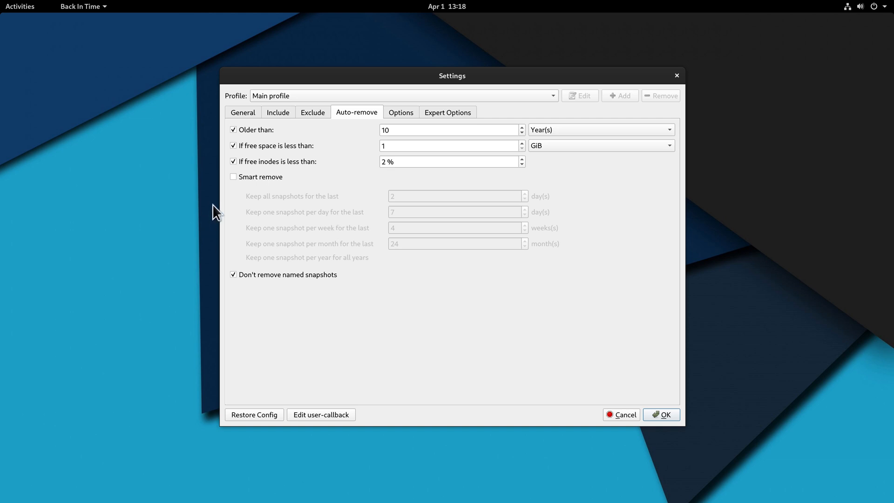
{"action": "left_click", "coordinate": [233, 177]}
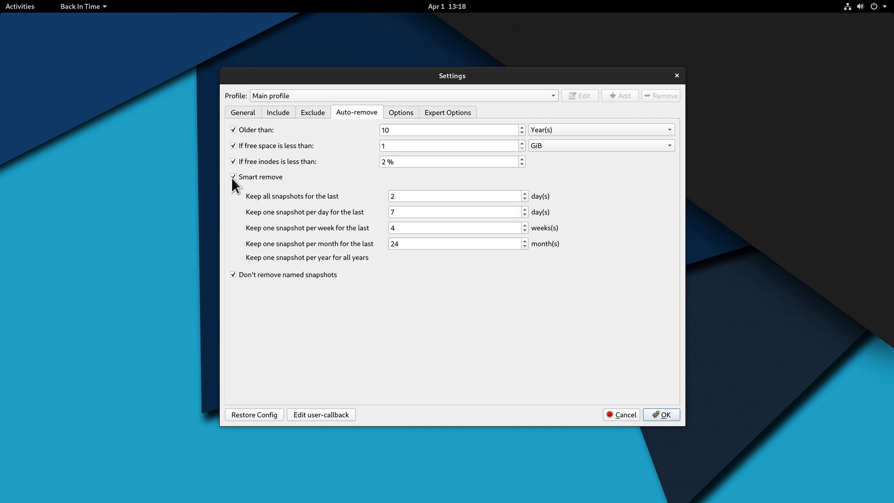
{"action": "mouse_move", "coordinate": [308, 208]}
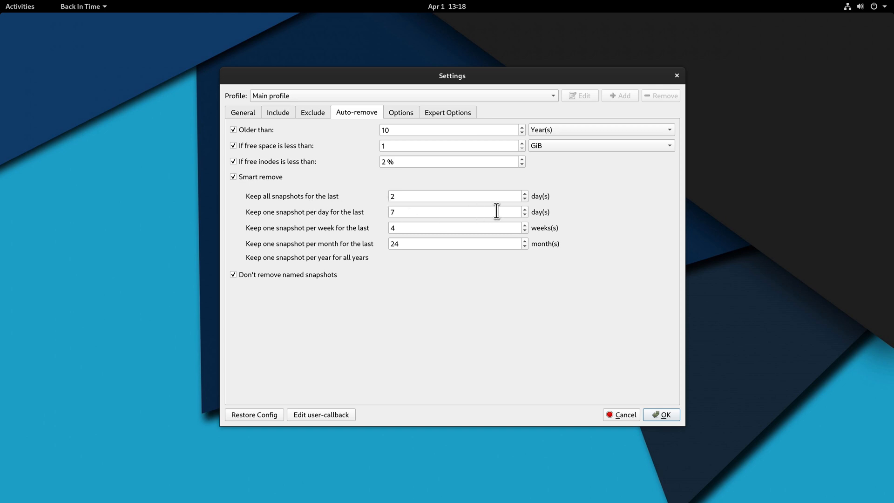
{"action": "mouse_move", "coordinate": [556, 258]}
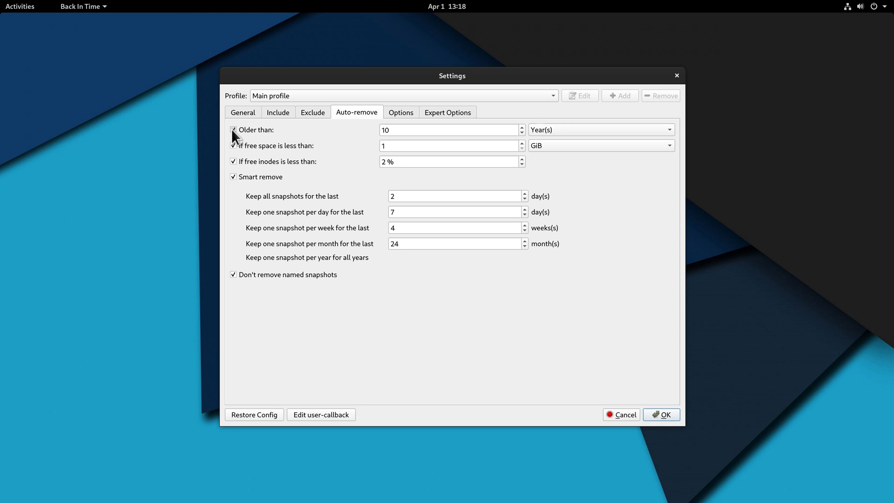
{"action": "left_click", "coordinate": [233, 129]}
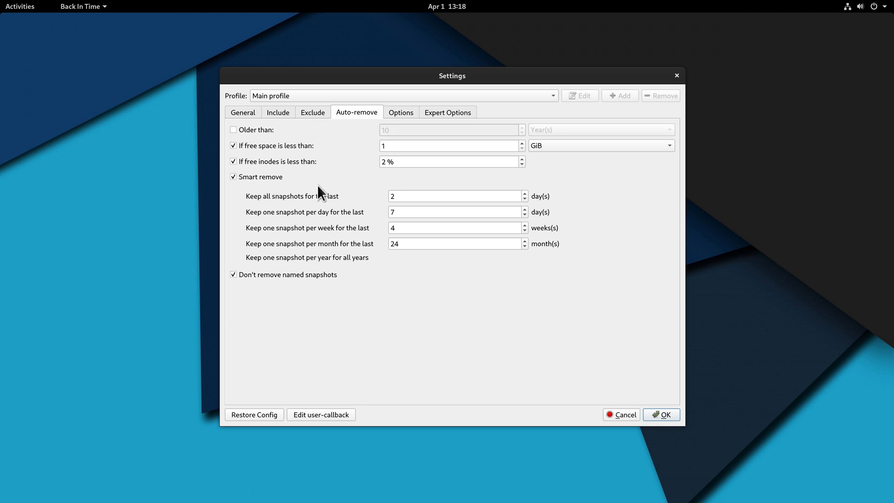
{"action": "mouse_move", "coordinate": [413, 119]}
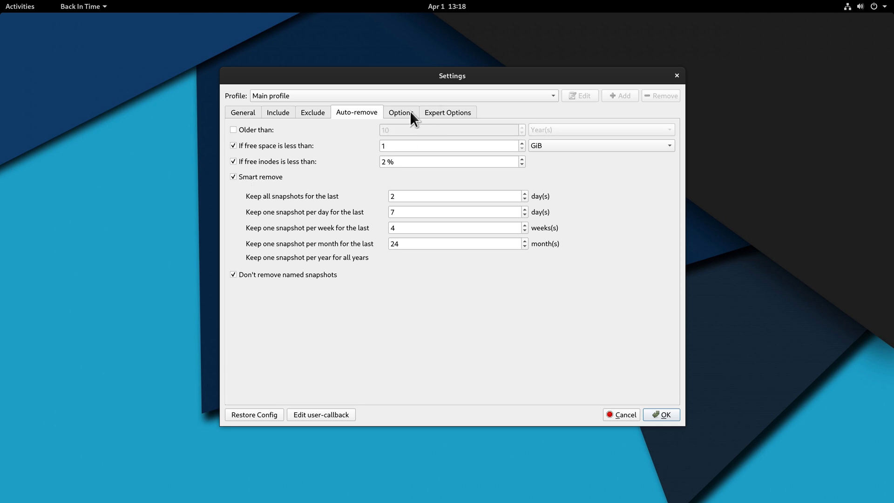
{"action": "left_click", "coordinate": [400, 112]}
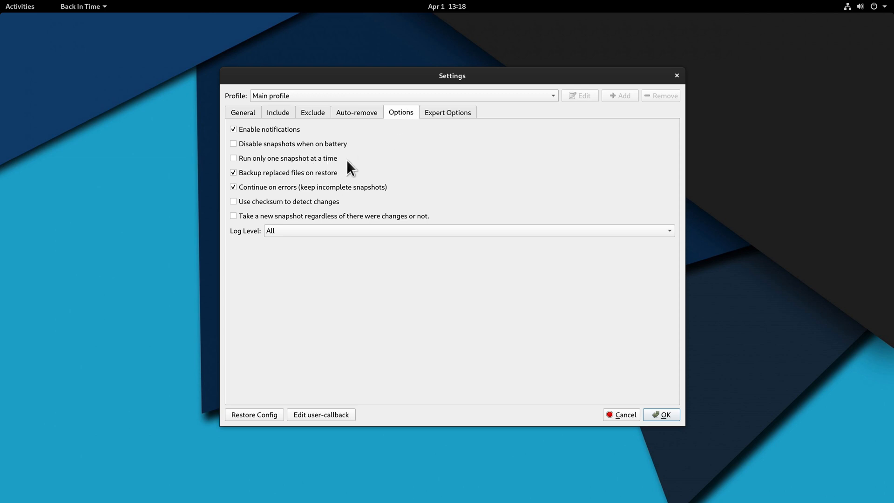
{"action": "mouse_move", "coordinate": [501, 157]}
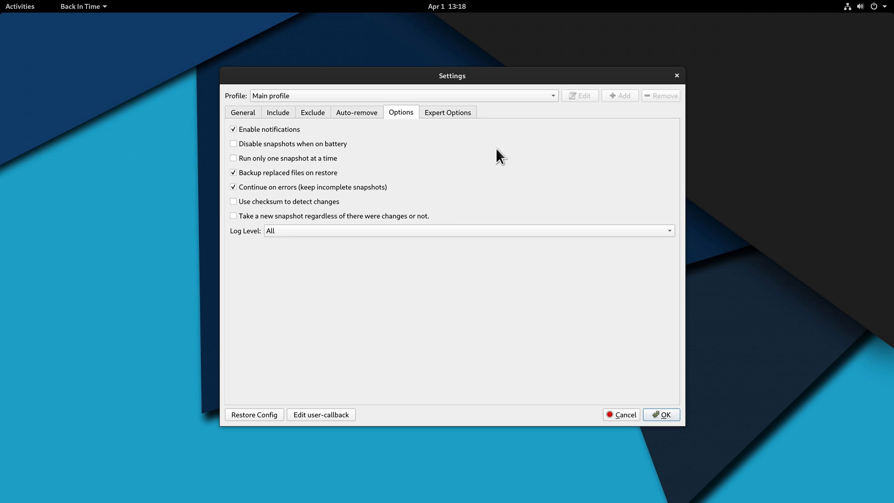
{"action": "left_click", "coordinate": [664, 415]}
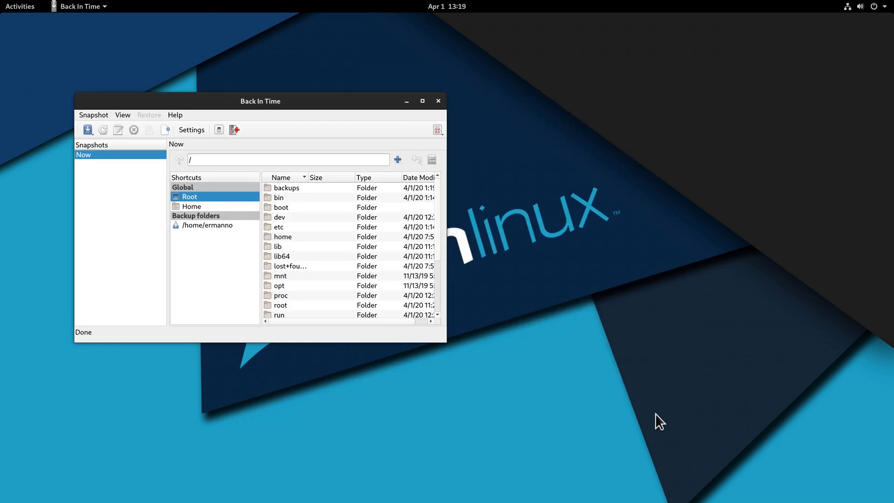
{"action": "left_click_drag", "start_coordinate": [260, 101], "coordinate": [337, 125]}
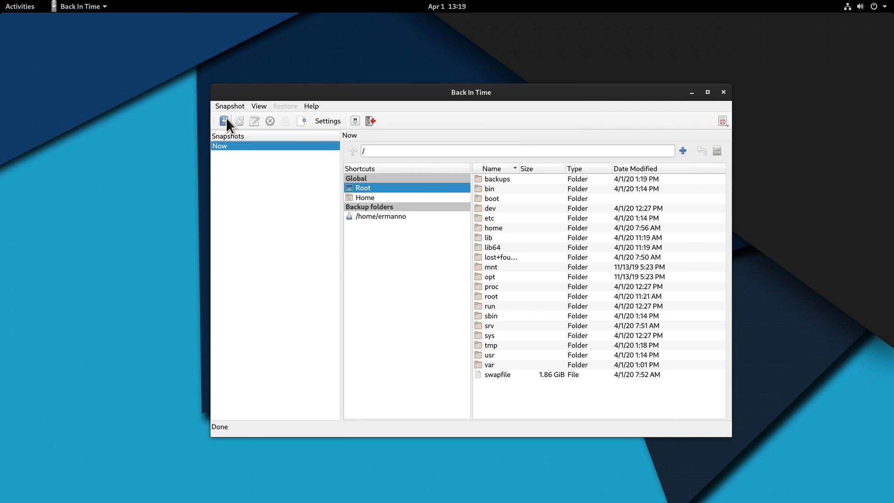
{"action": "mouse_move", "coordinate": [224, 120]}
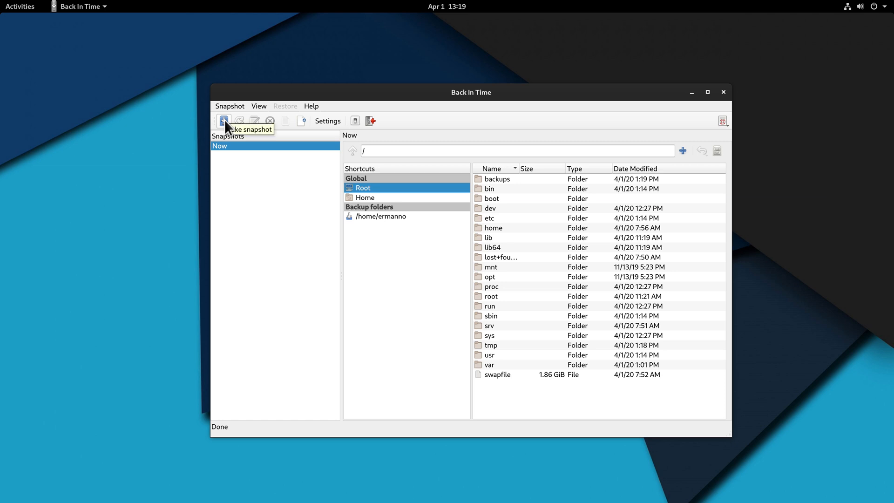
{"action": "left_click", "coordinate": [224, 121]}
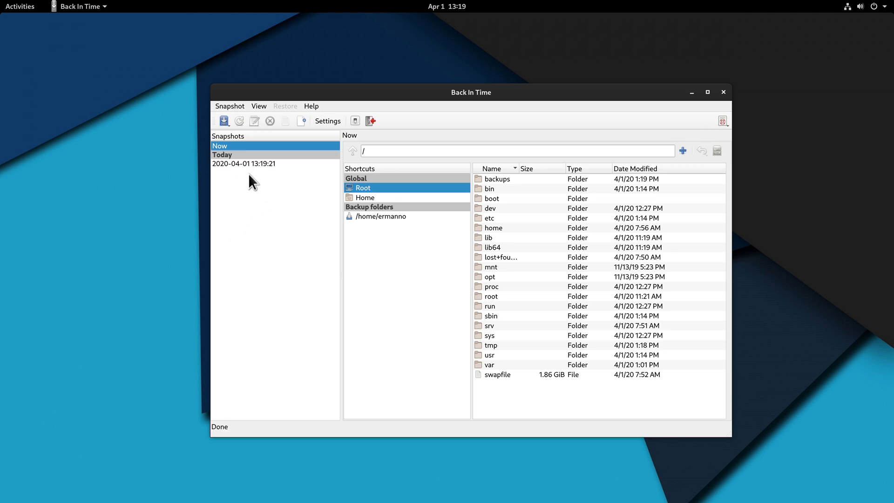
{"action": "mouse_move", "coordinate": [245, 178]}
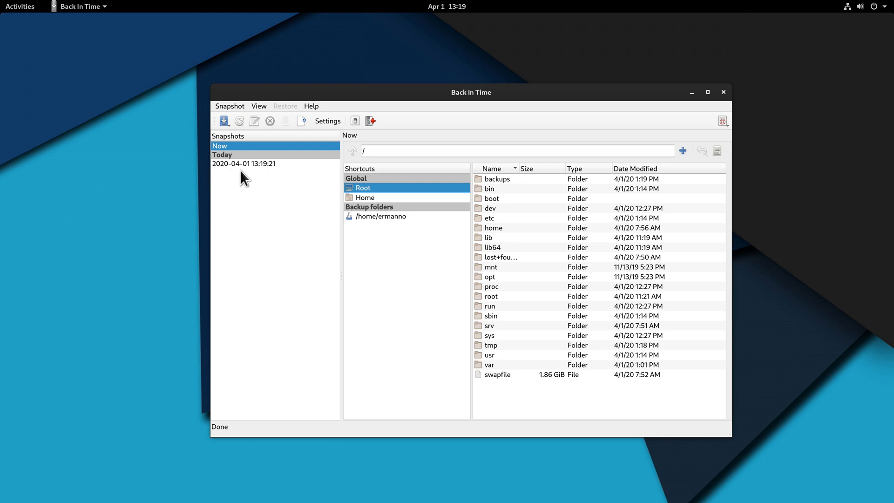
{"action": "mouse_move", "coordinate": [263, 177]}
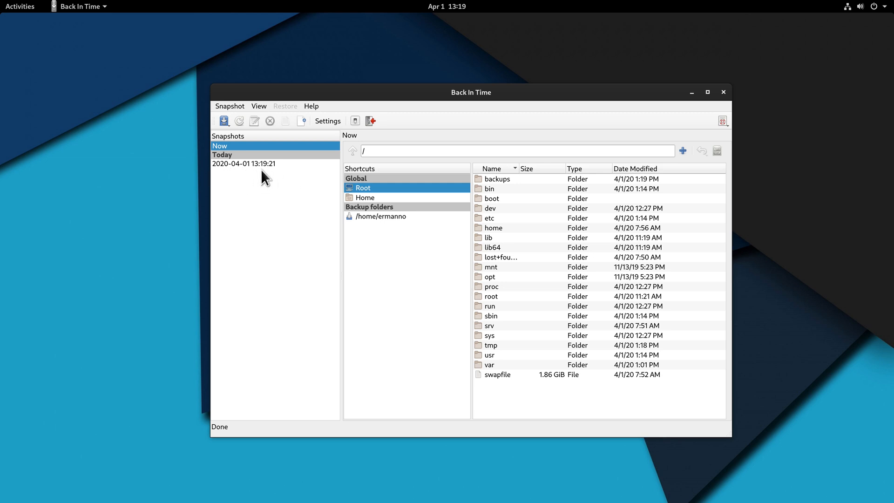
Browse /home/ermanno inside the 13:19:21 snapshot, then delete 349872.jpg from the live Pictures folder
{"action": "left_click", "coordinate": [243, 163]}
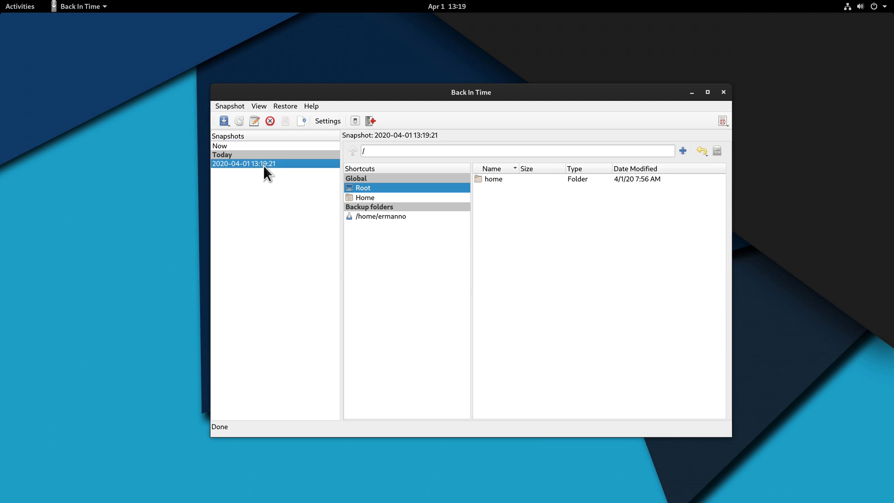
{"action": "mouse_move", "coordinate": [383, 228]}
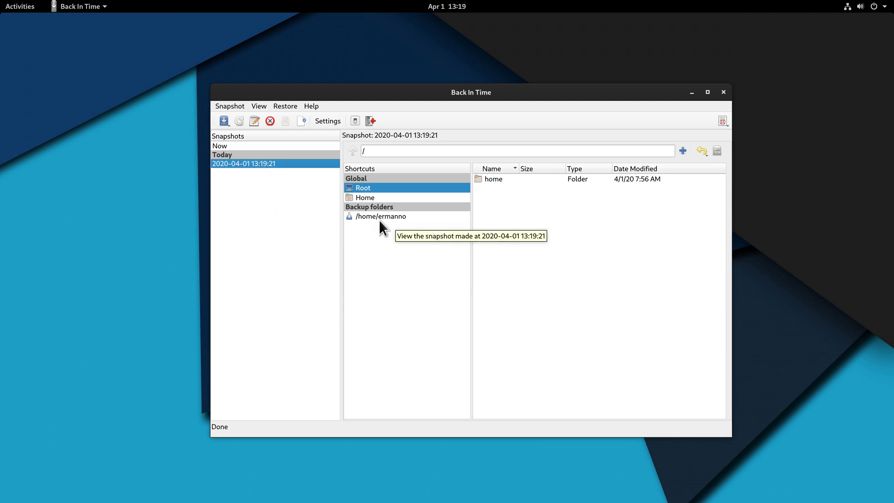
{"action": "left_click", "coordinate": [380, 216]}
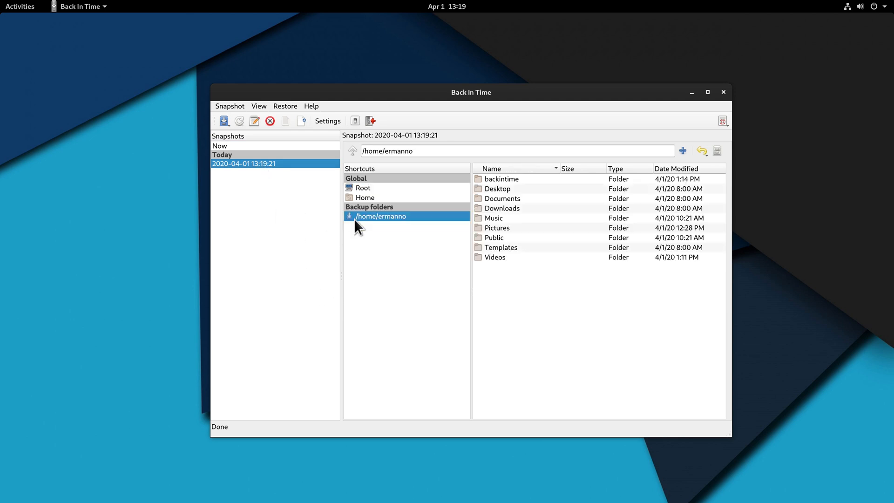
{"action": "mouse_move", "coordinate": [503, 179]}
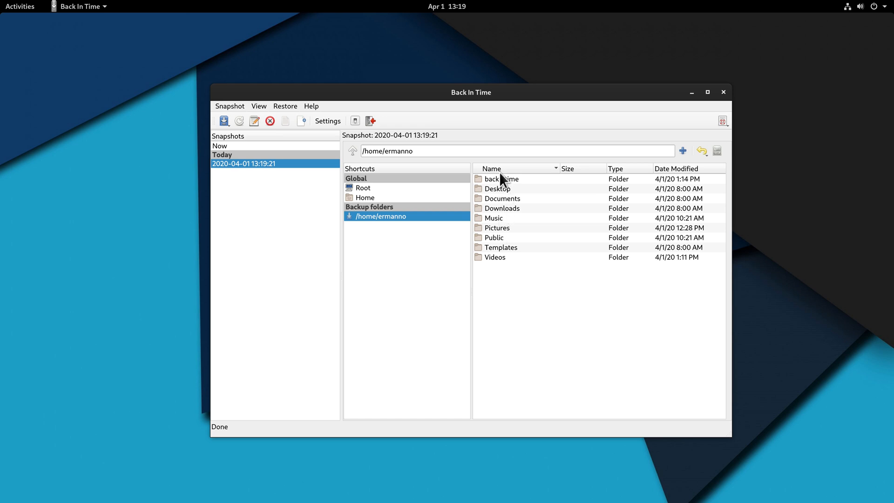
{"action": "mouse_move", "coordinate": [19, 21]}
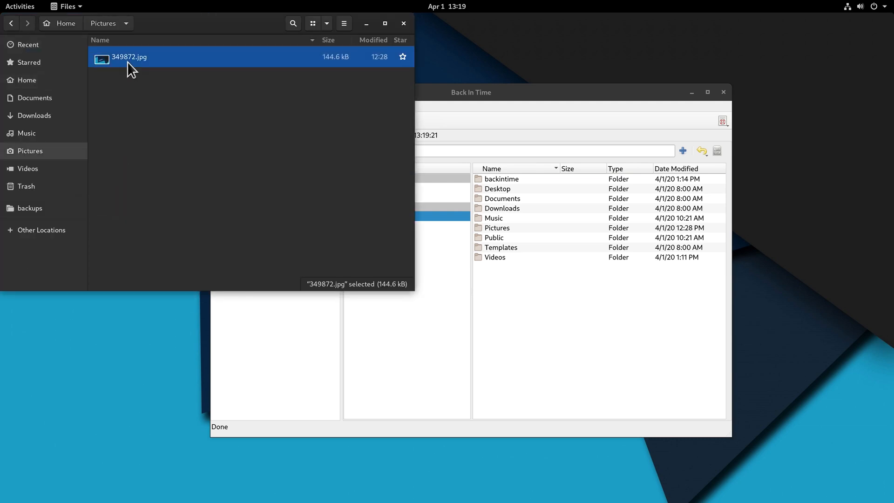
{"action": "key", "text": "Delete"}
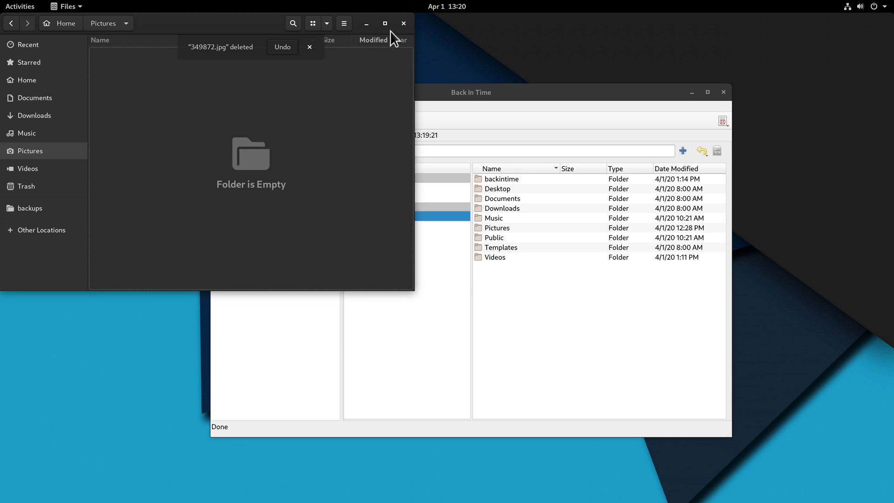
{"action": "left_click", "coordinate": [404, 24]}
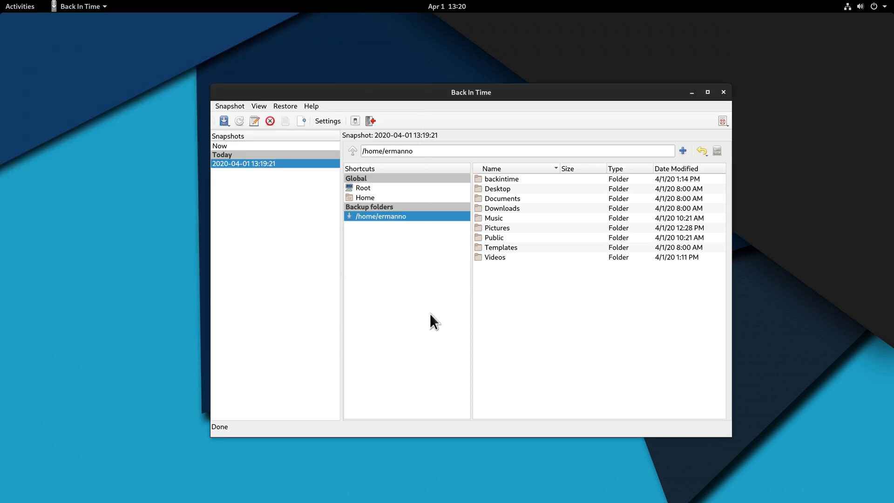
{"action": "mouse_move", "coordinate": [380, 287]}
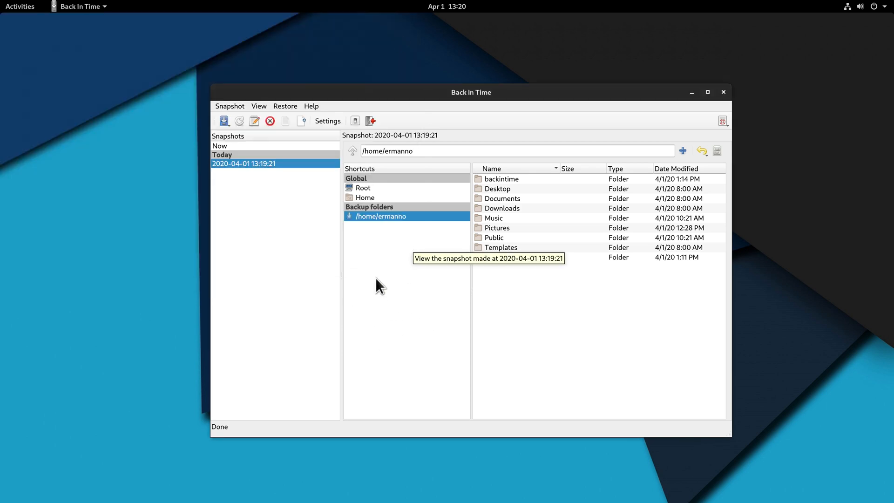
{"action": "mouse_move", "coordinate": [260, 172]}
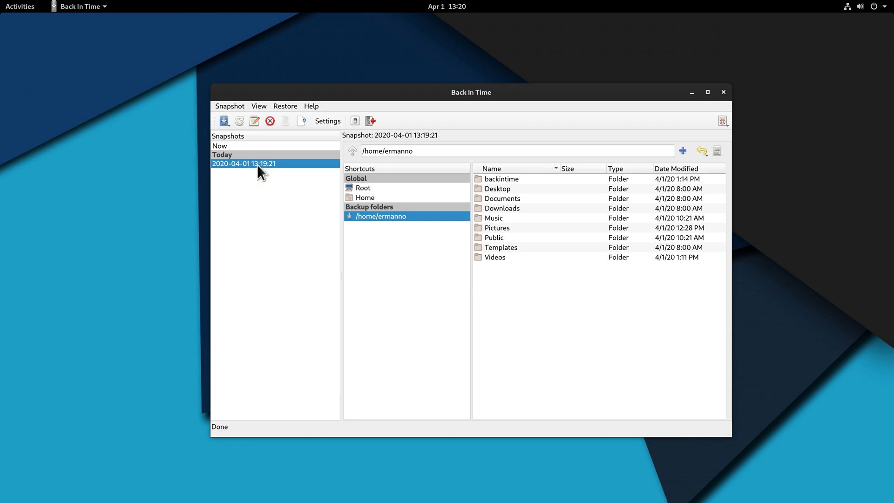
Restore the home folder from the 13:19:21 snapshot and confirm 349872.jpg is back in Pictures
{"action": "left_click", "coordinate": [285, 106]}
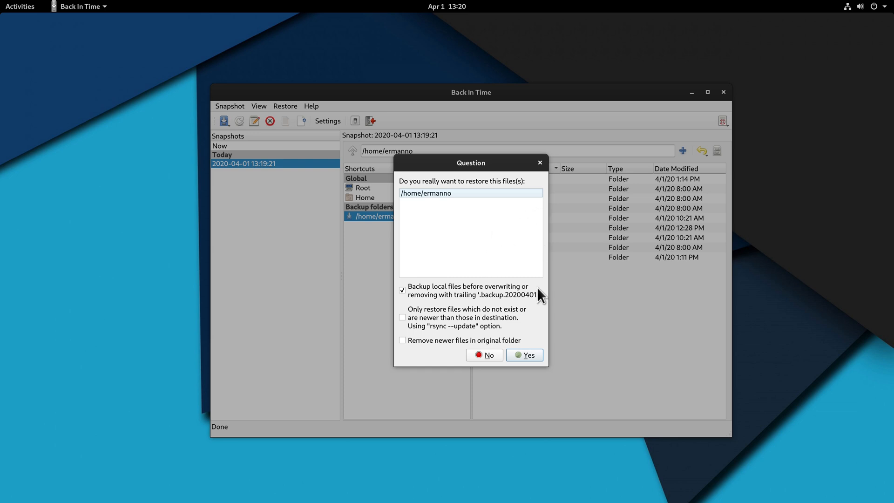
{"action": "left_click", "coordinate": [525, 355]}
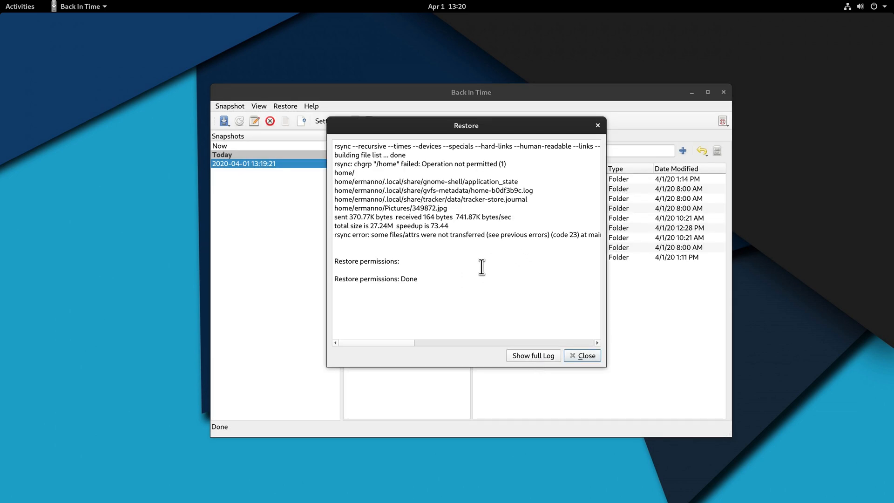
{"action": "mouse_move", "coordinate": [583, 355]}
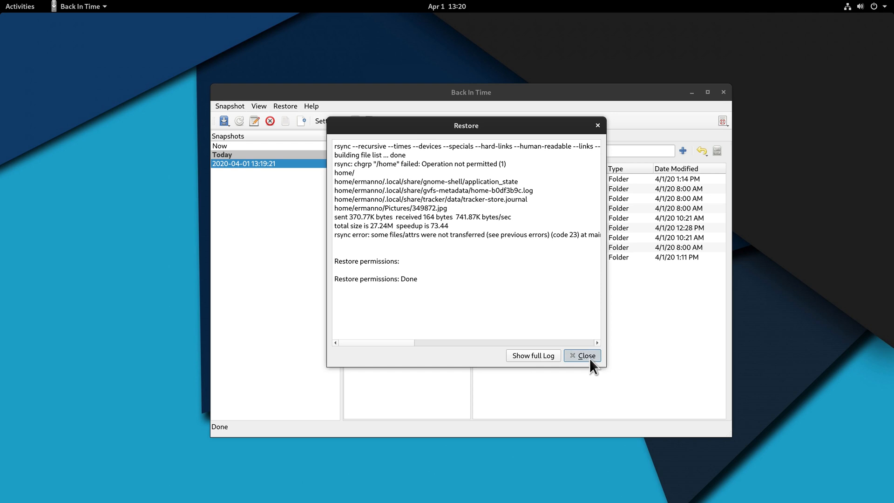
{"action": "left_click", "coordinate": [582, 354]}
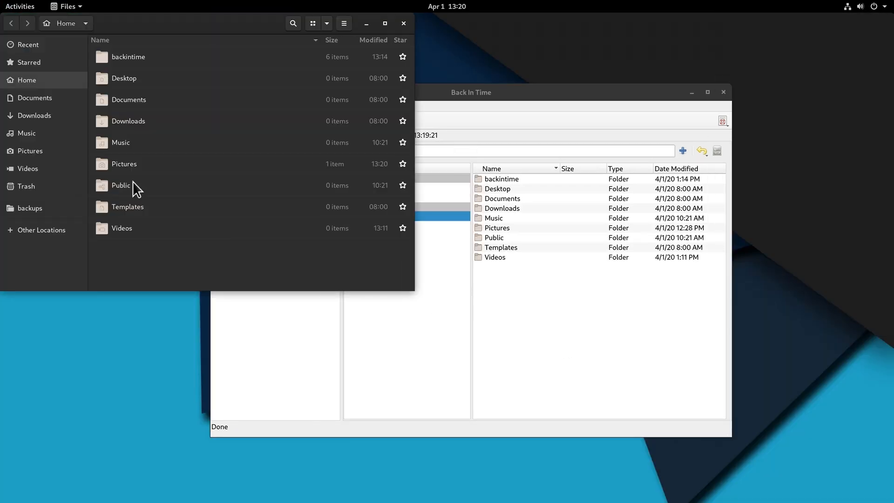
{"action": "double_click", "coordinate": [123, 164]}
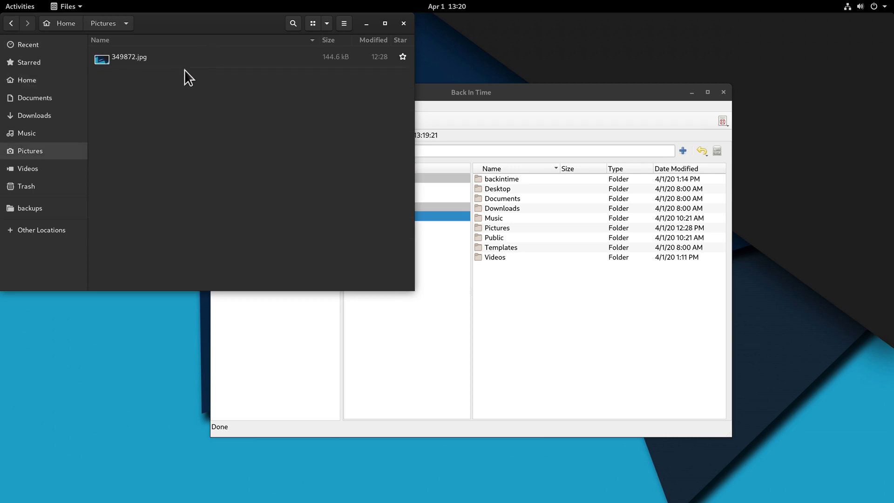
{"action": "left_click", "coordinate": [403, 24]}
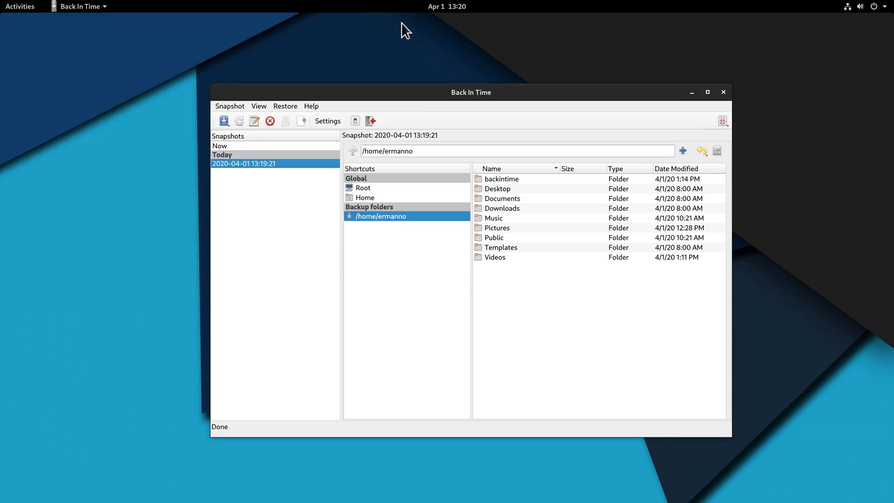
{"action": "mouse_move", "coordinate": [425, 100]}
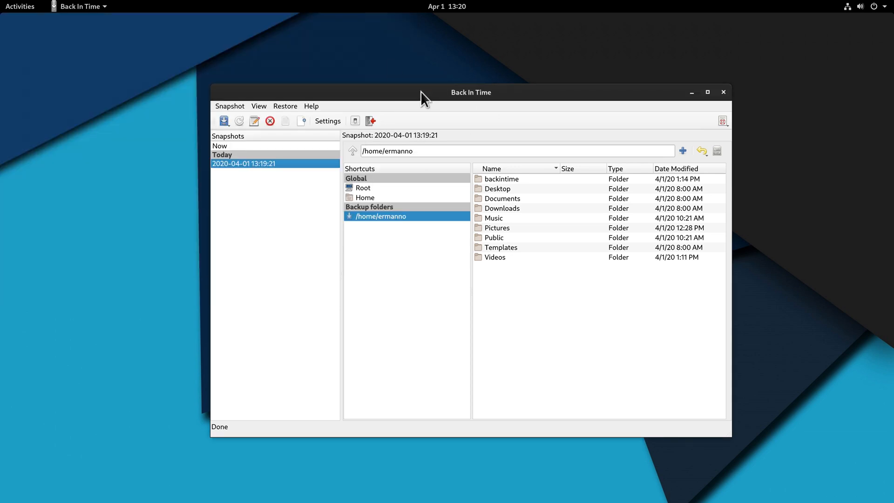